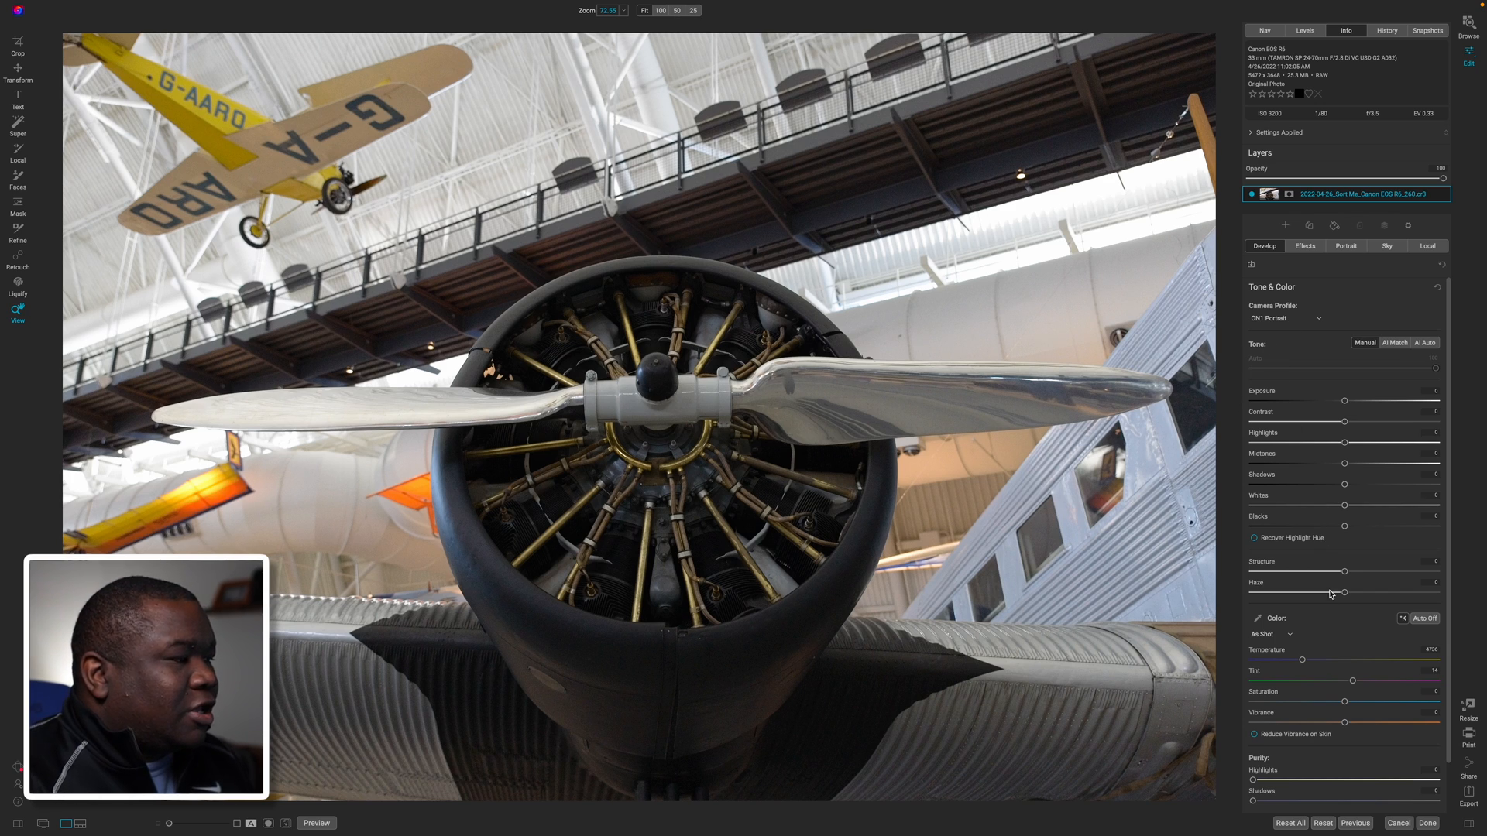
mouse_move(1325, 707)
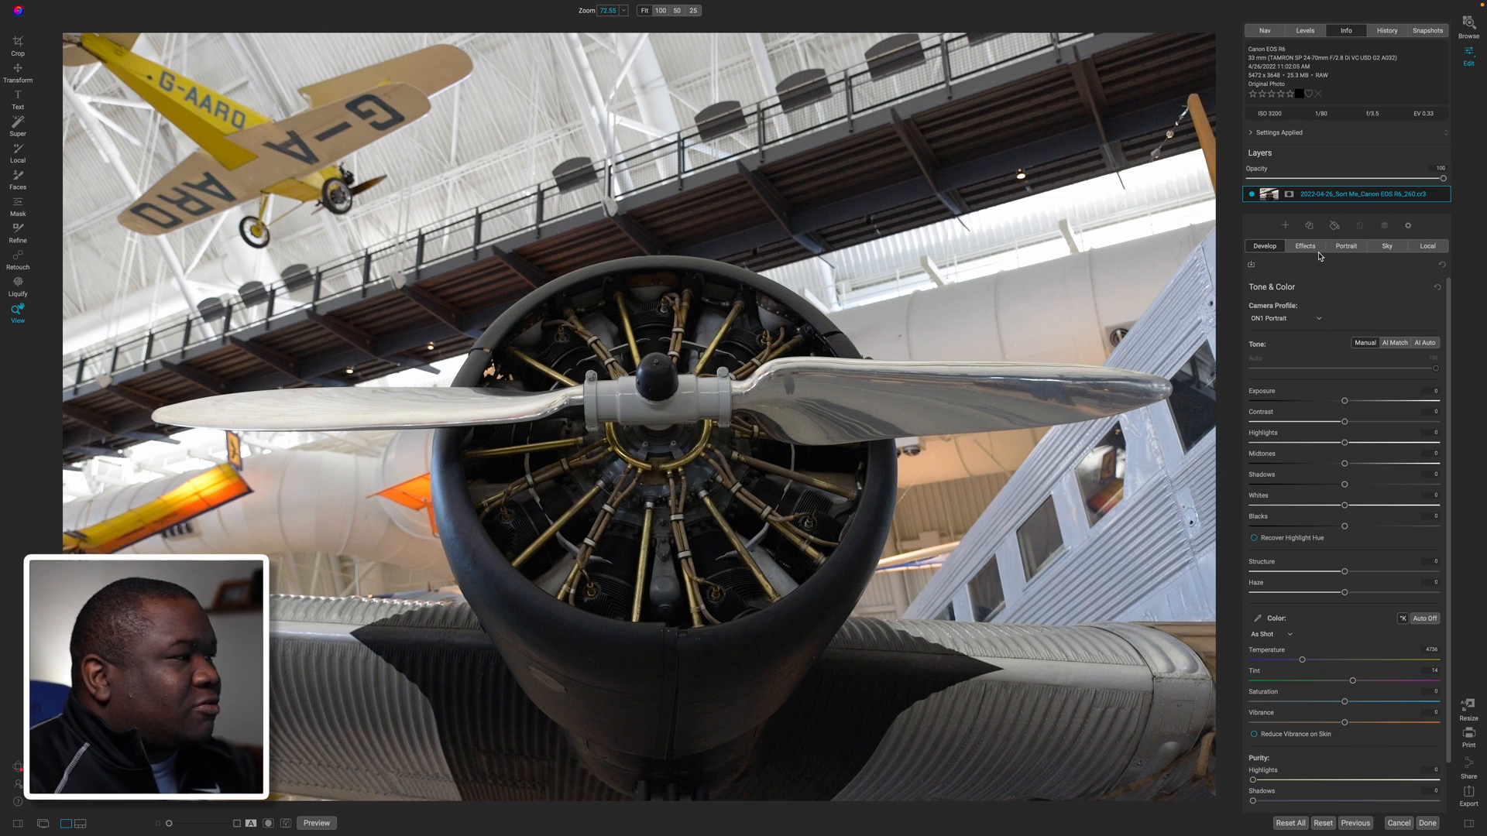
Add a Black & White filter in Effects so the engine photo renders monochrome
left_click(1304, 246)
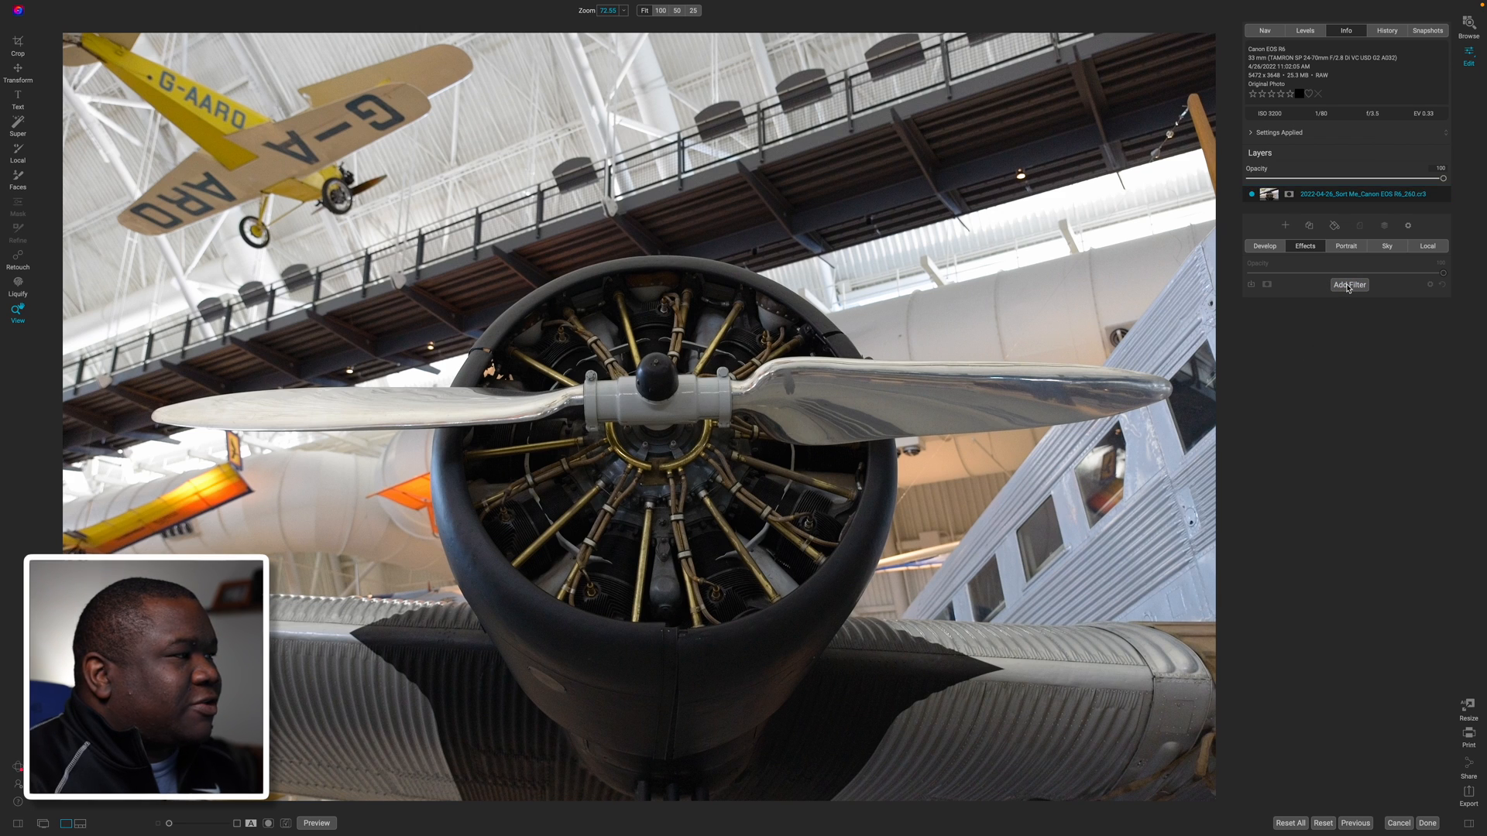
left_click(1349, 285)
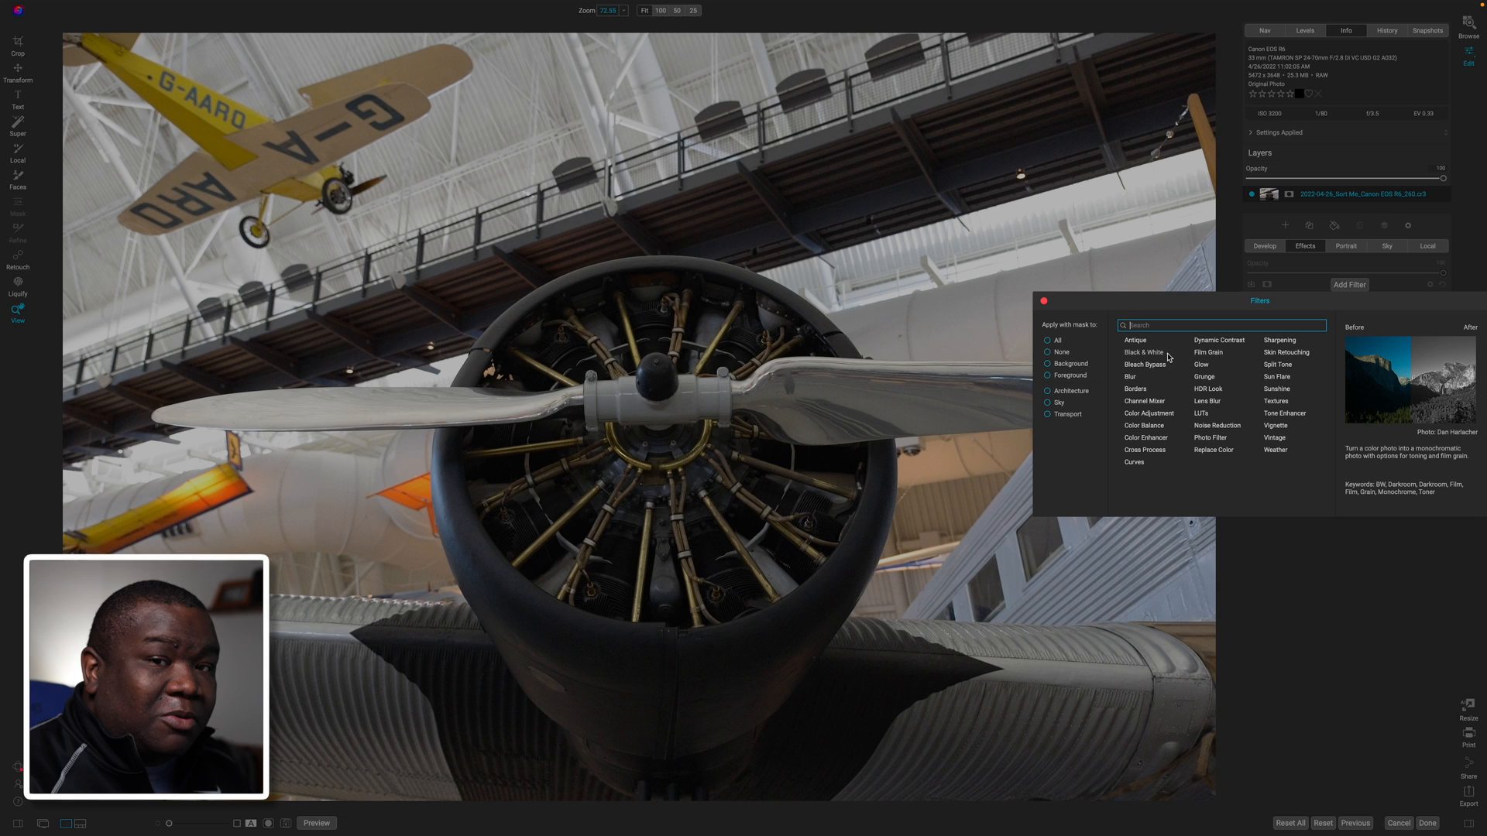
left_click(1144, 351)
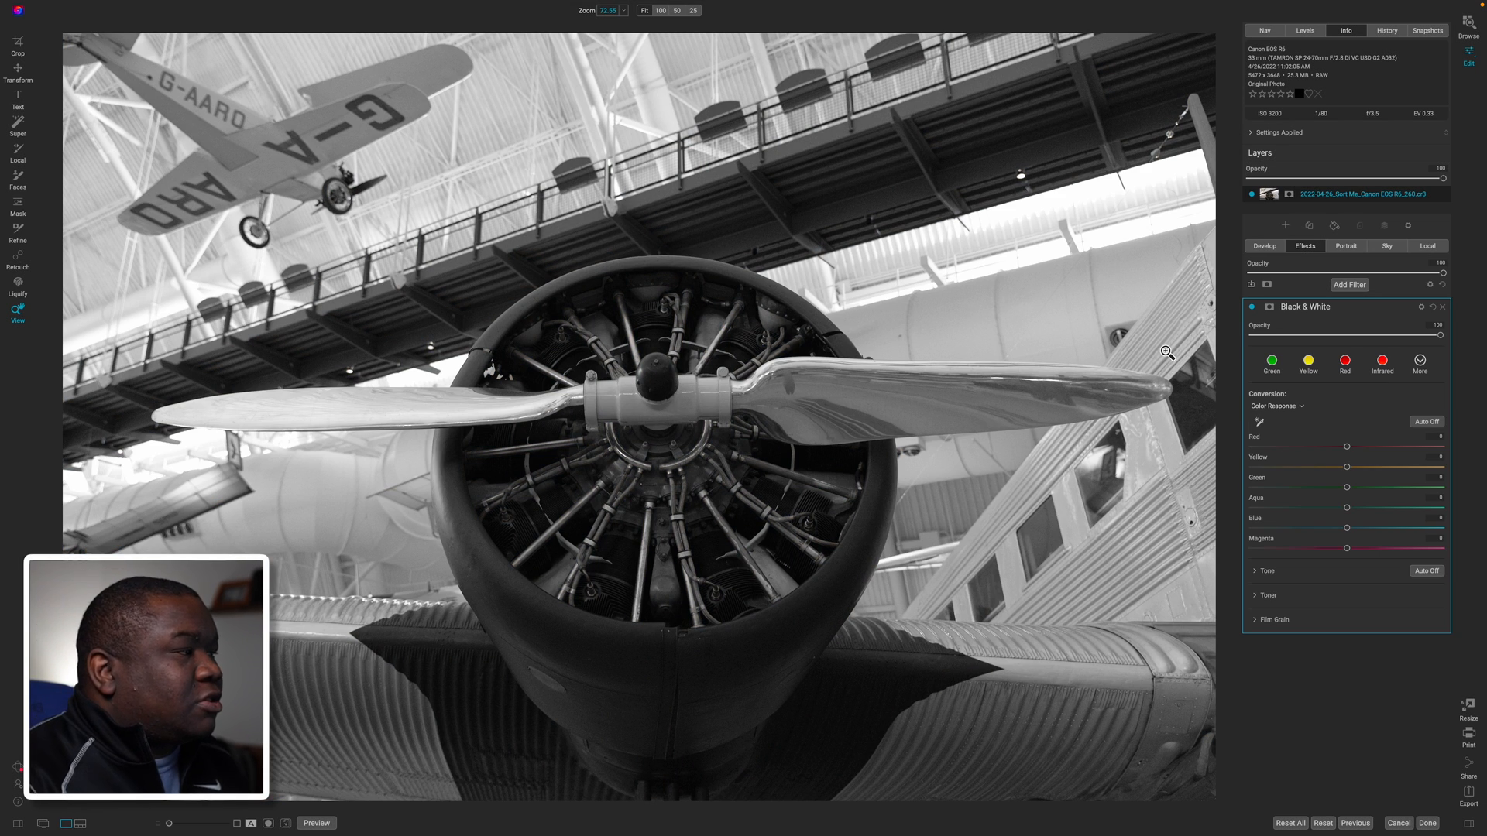
left_click(1269, 307)
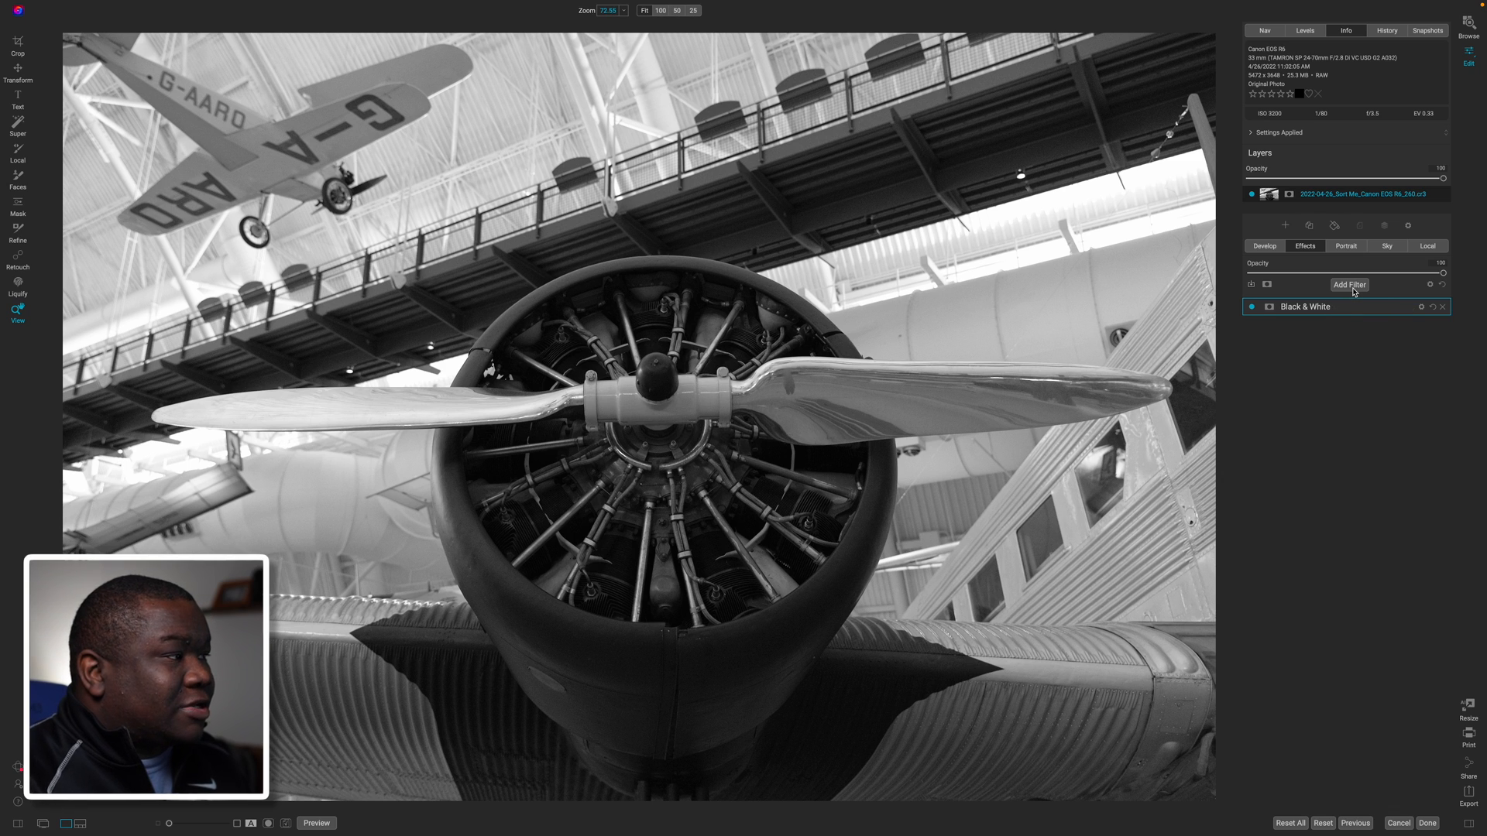
Stack a Bleach Bypass filter above Black & White with higher amount and lower brightness
left_click(1349, 285)
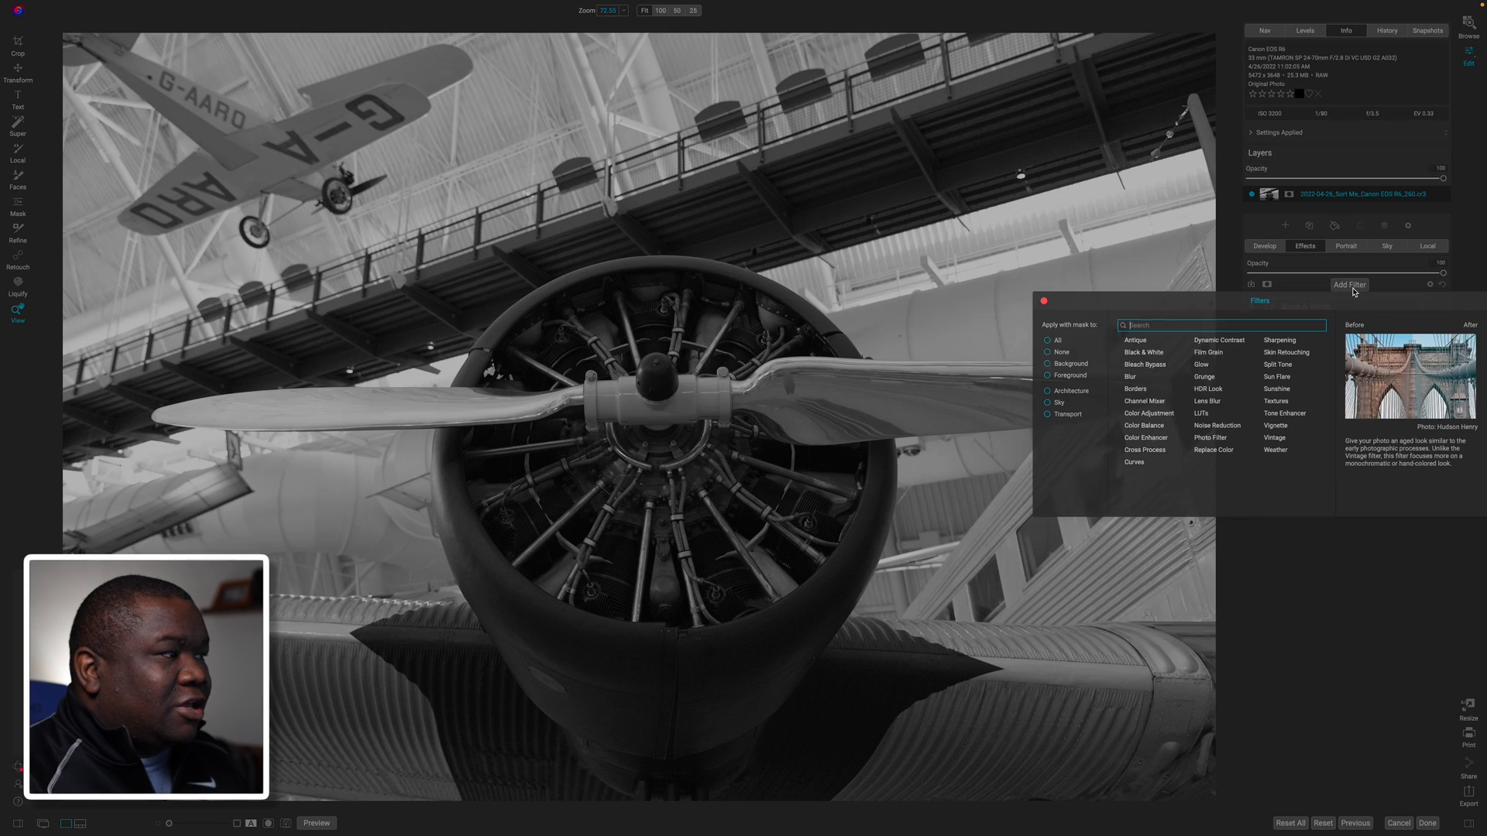
mouse_move(1233, 312)
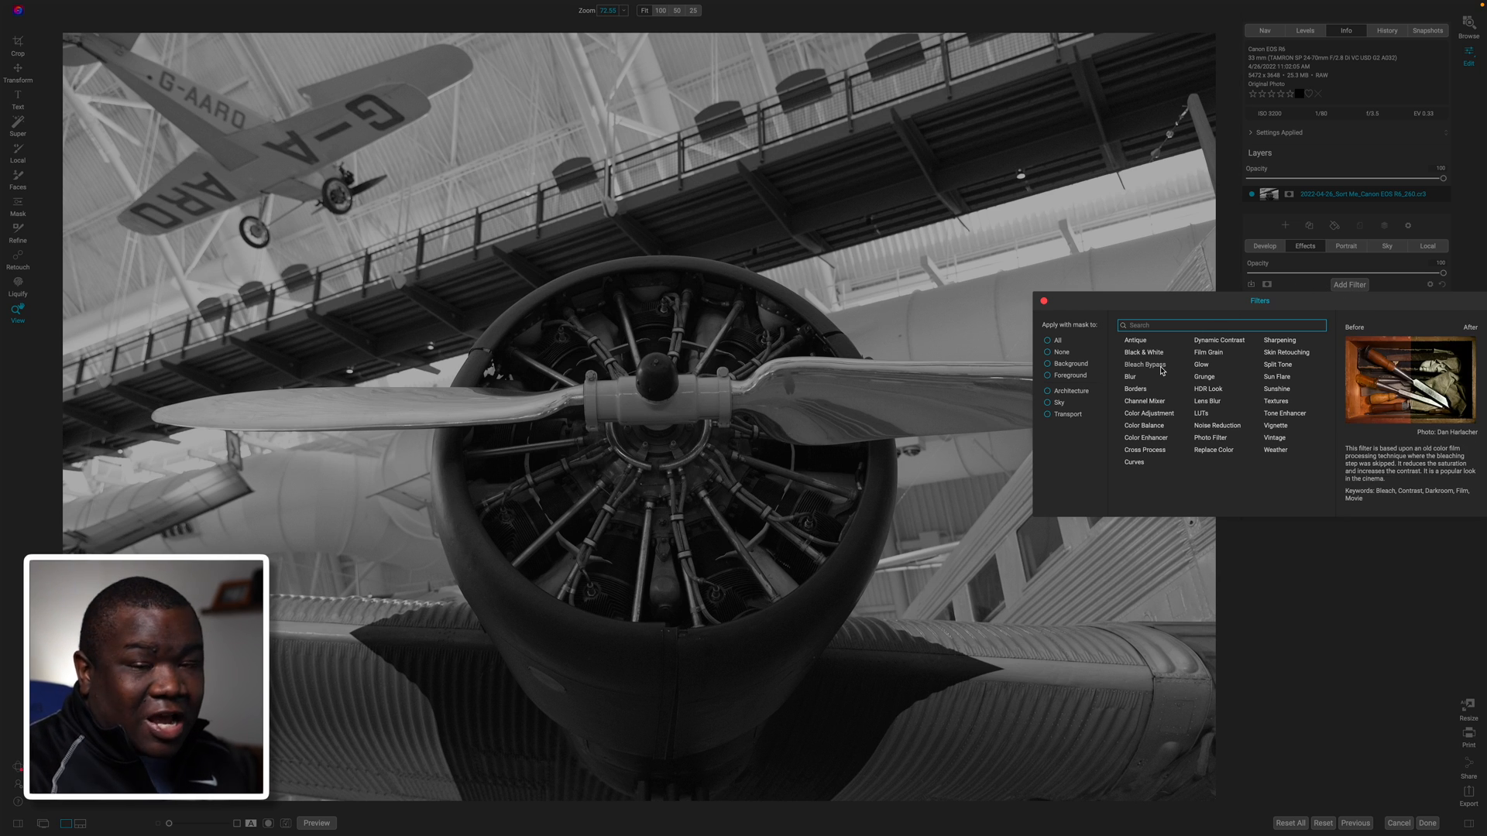
left_click(1143, 351)
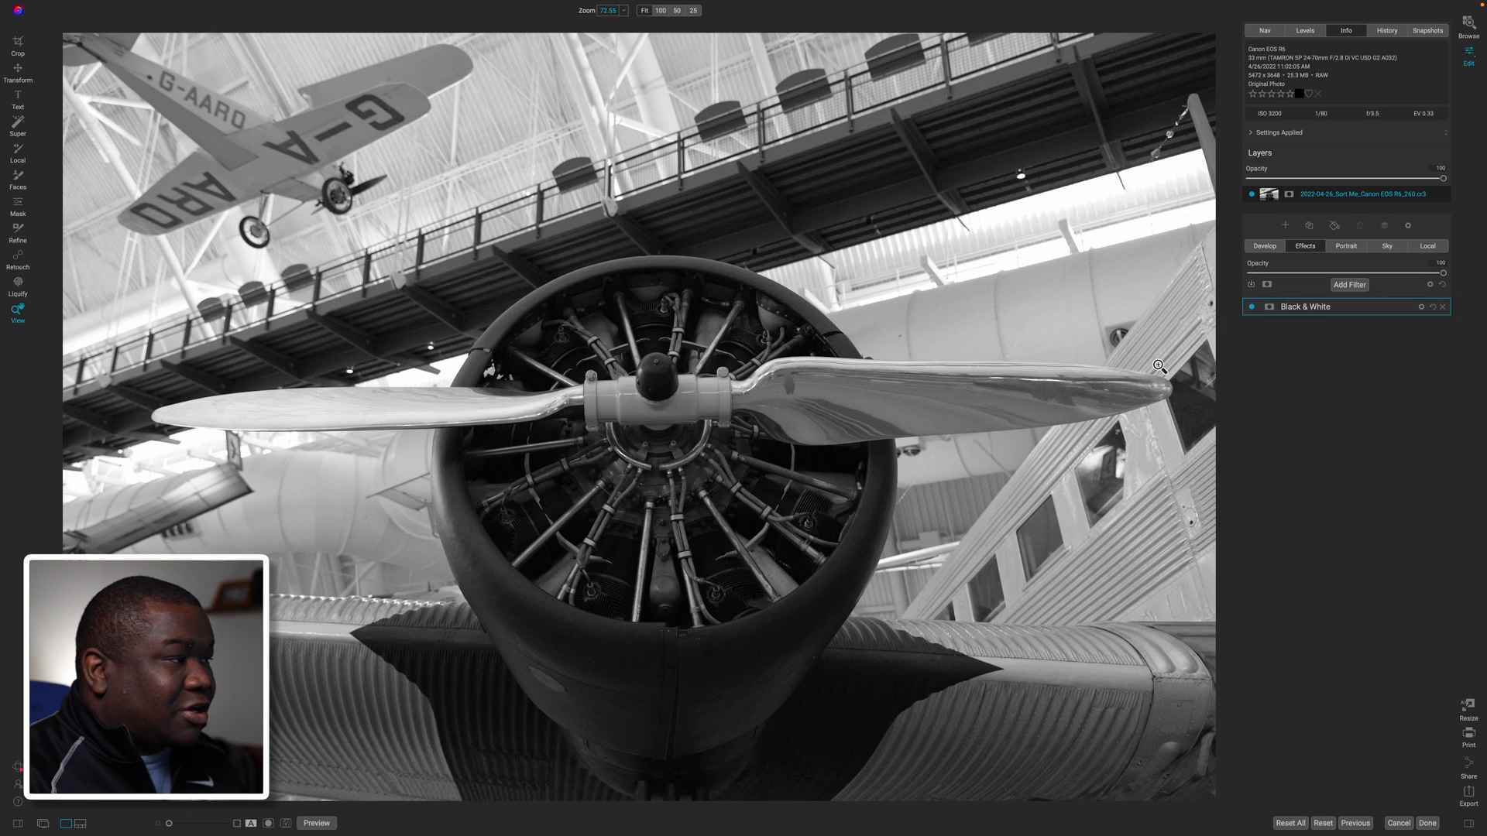
left_click(1349, 285)
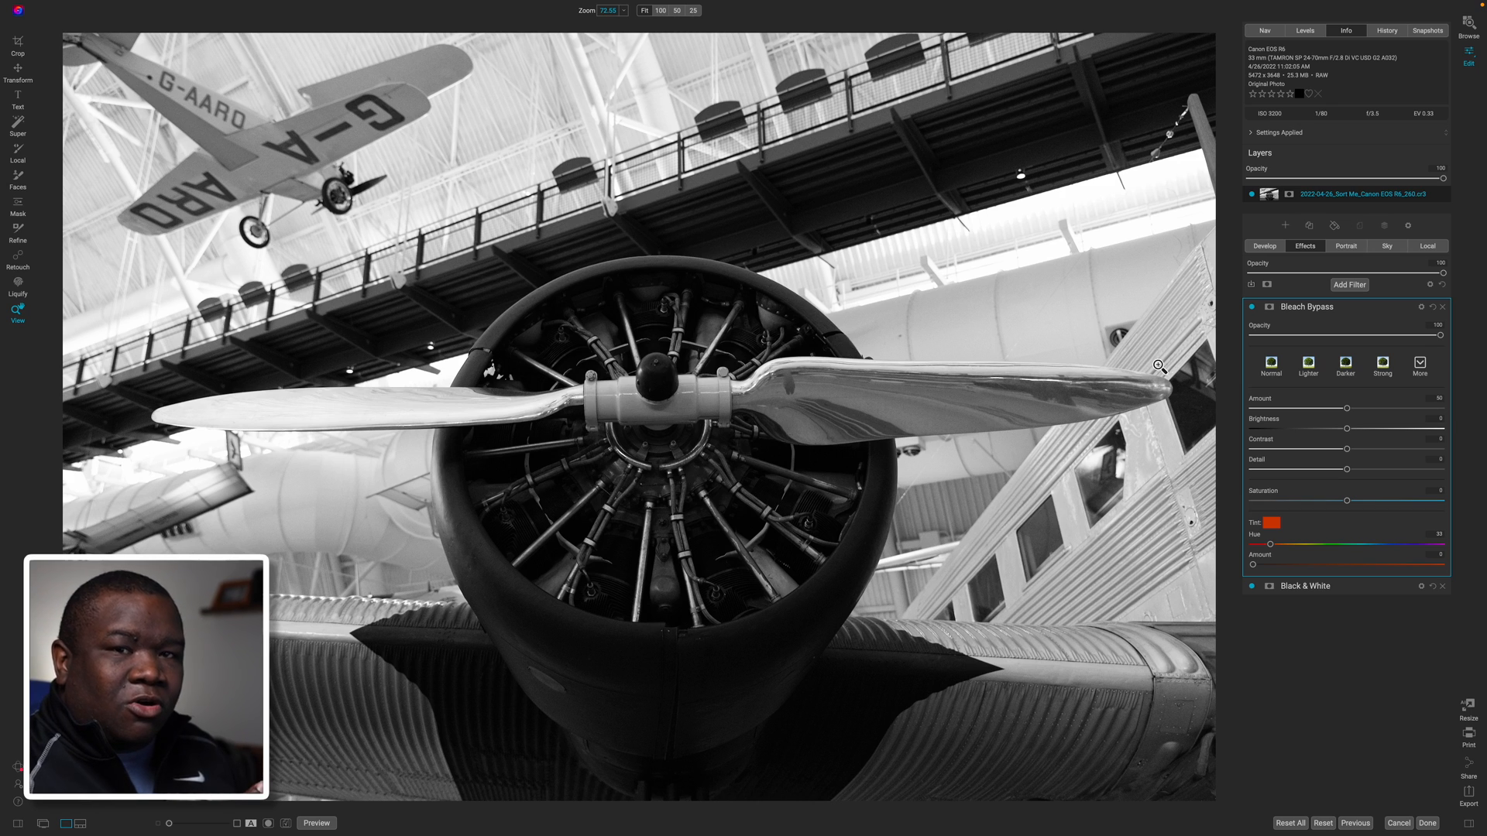
mouse_move(1344, 415)
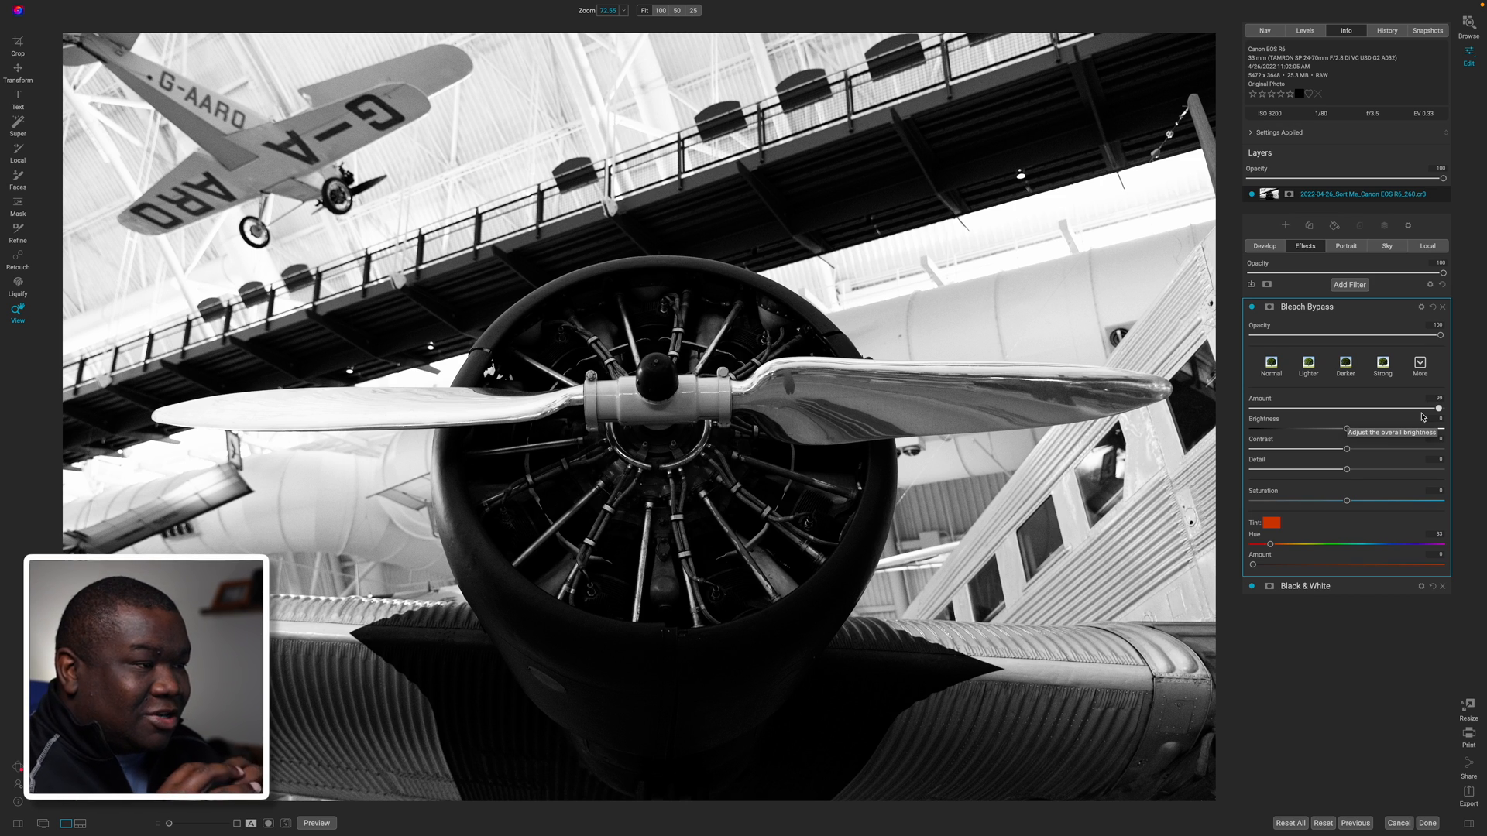
mouse_move(1344, 412)
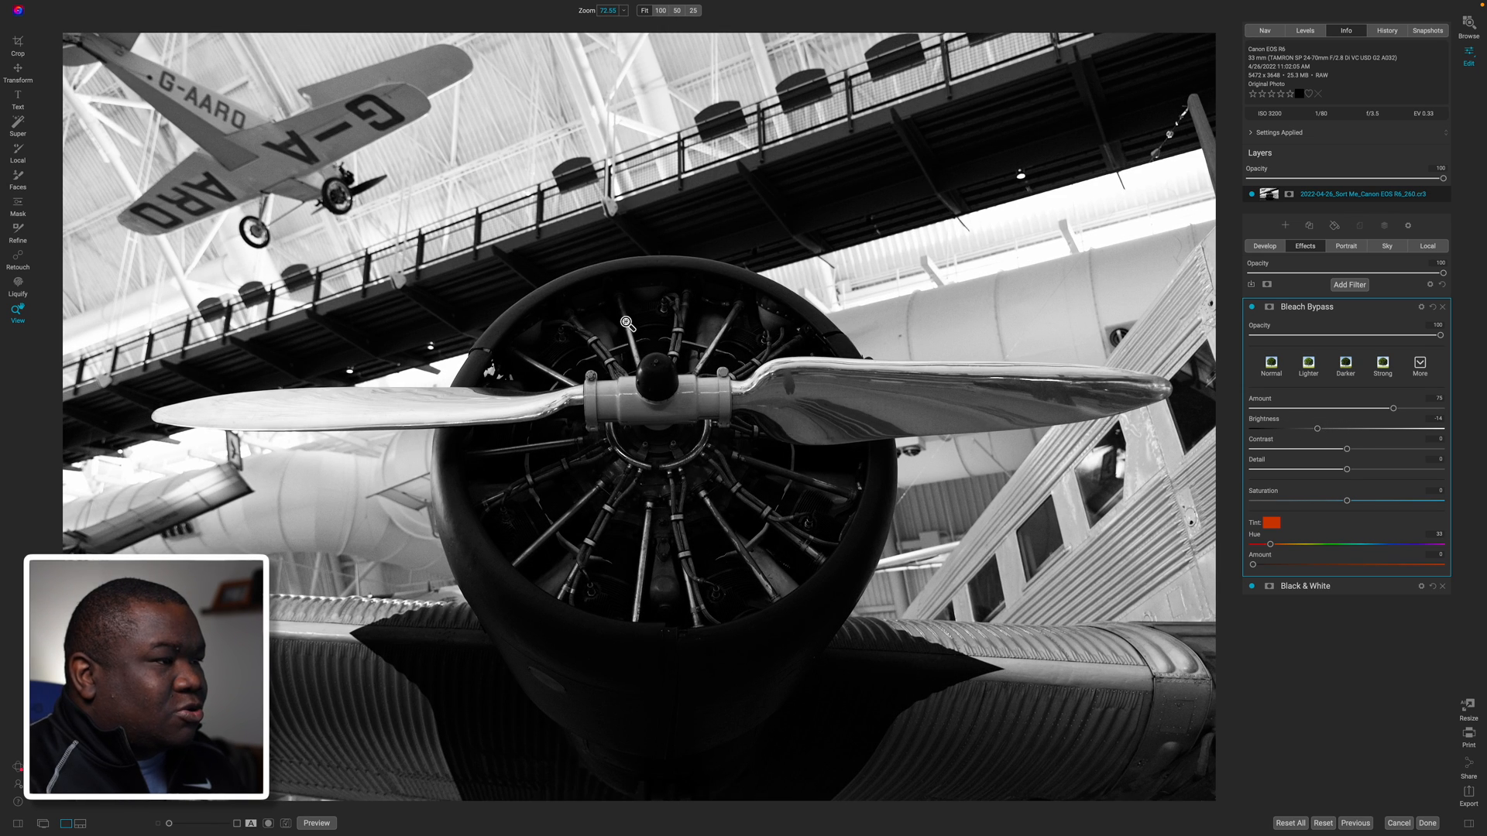
mouse_move(595, 302)
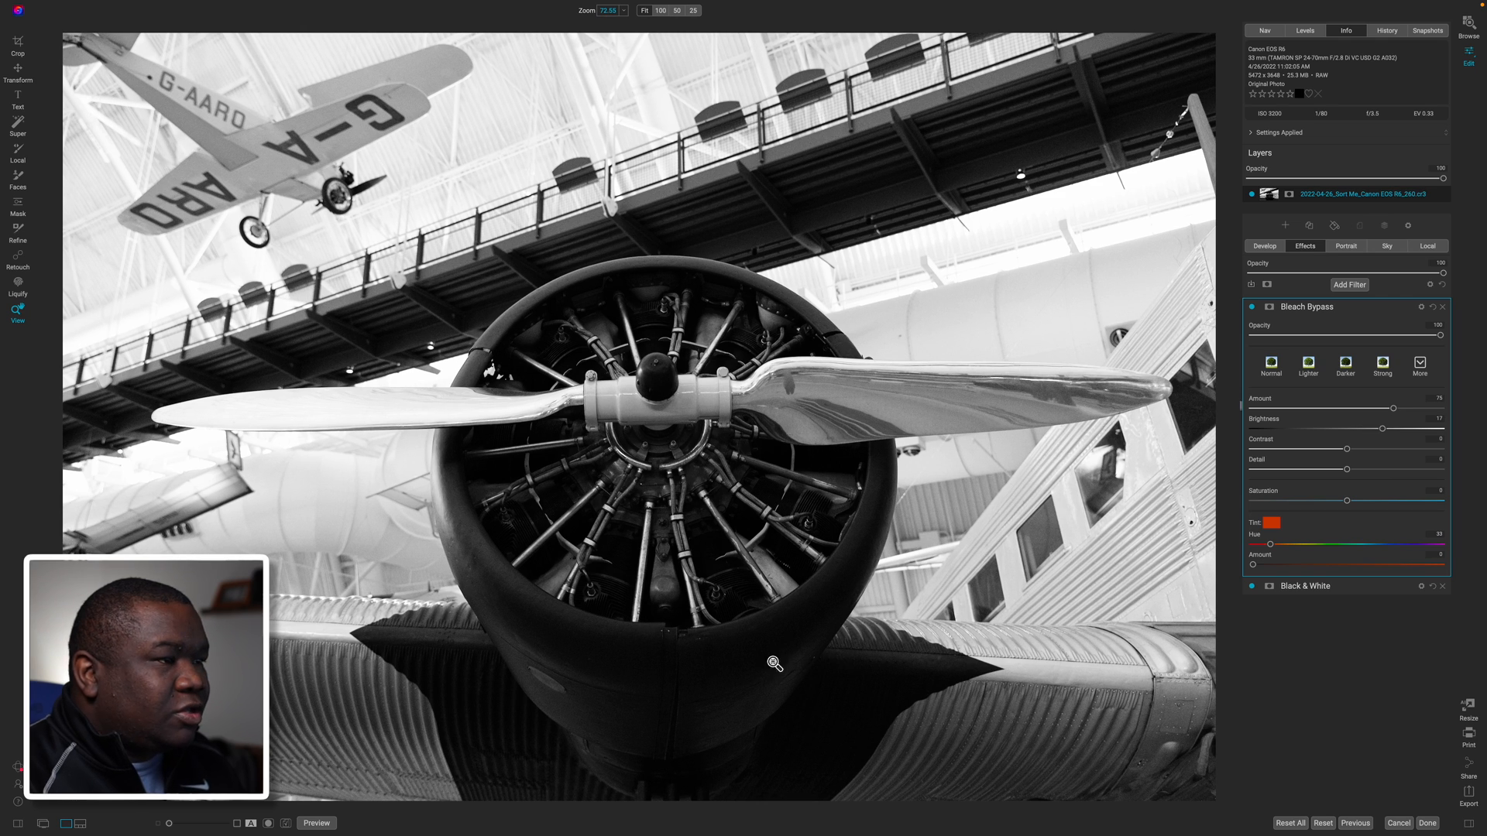
mouse_move(732, 558)
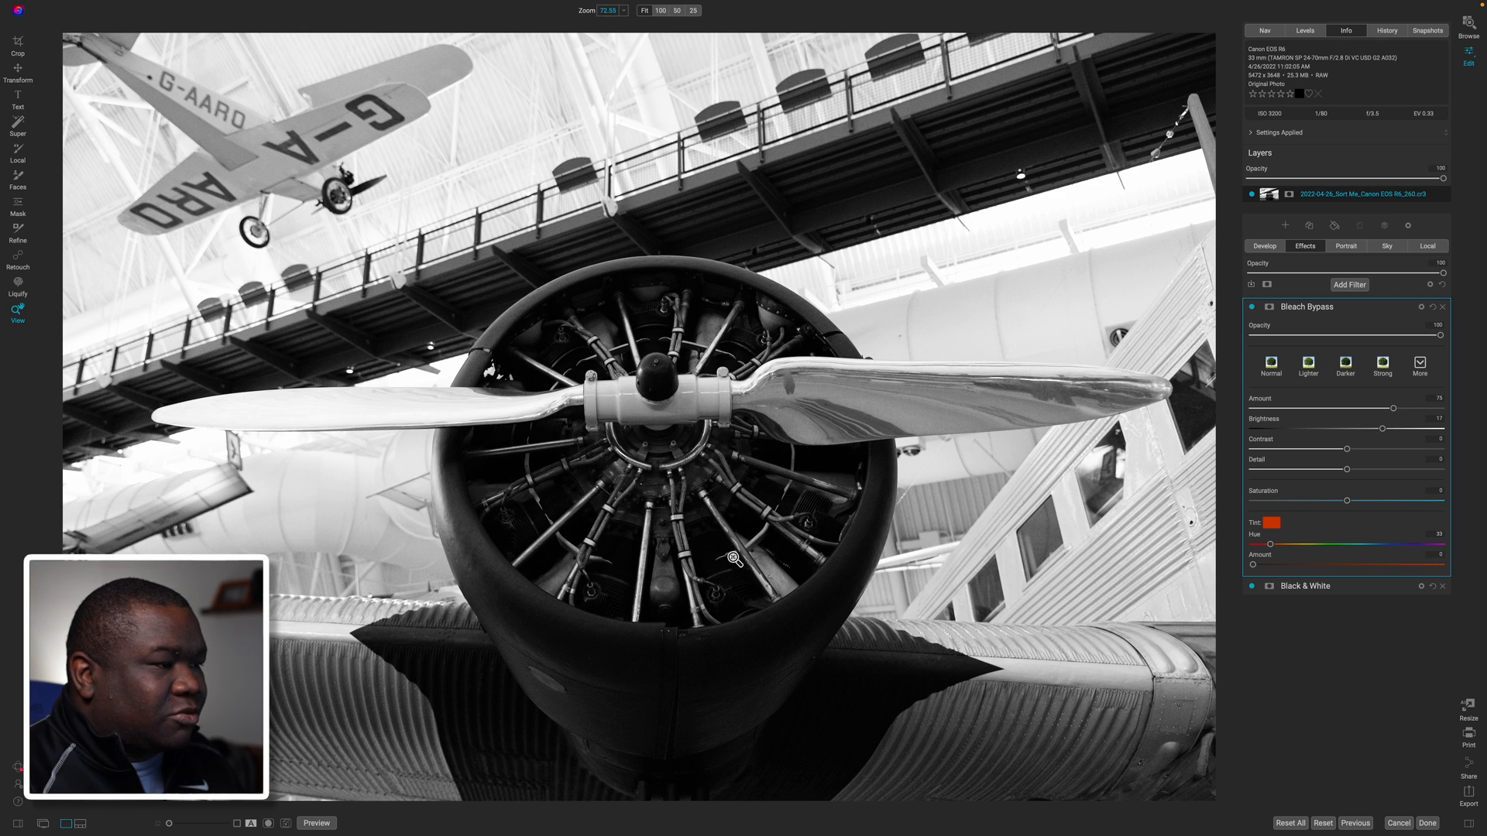
mouse_move(1135, 509)
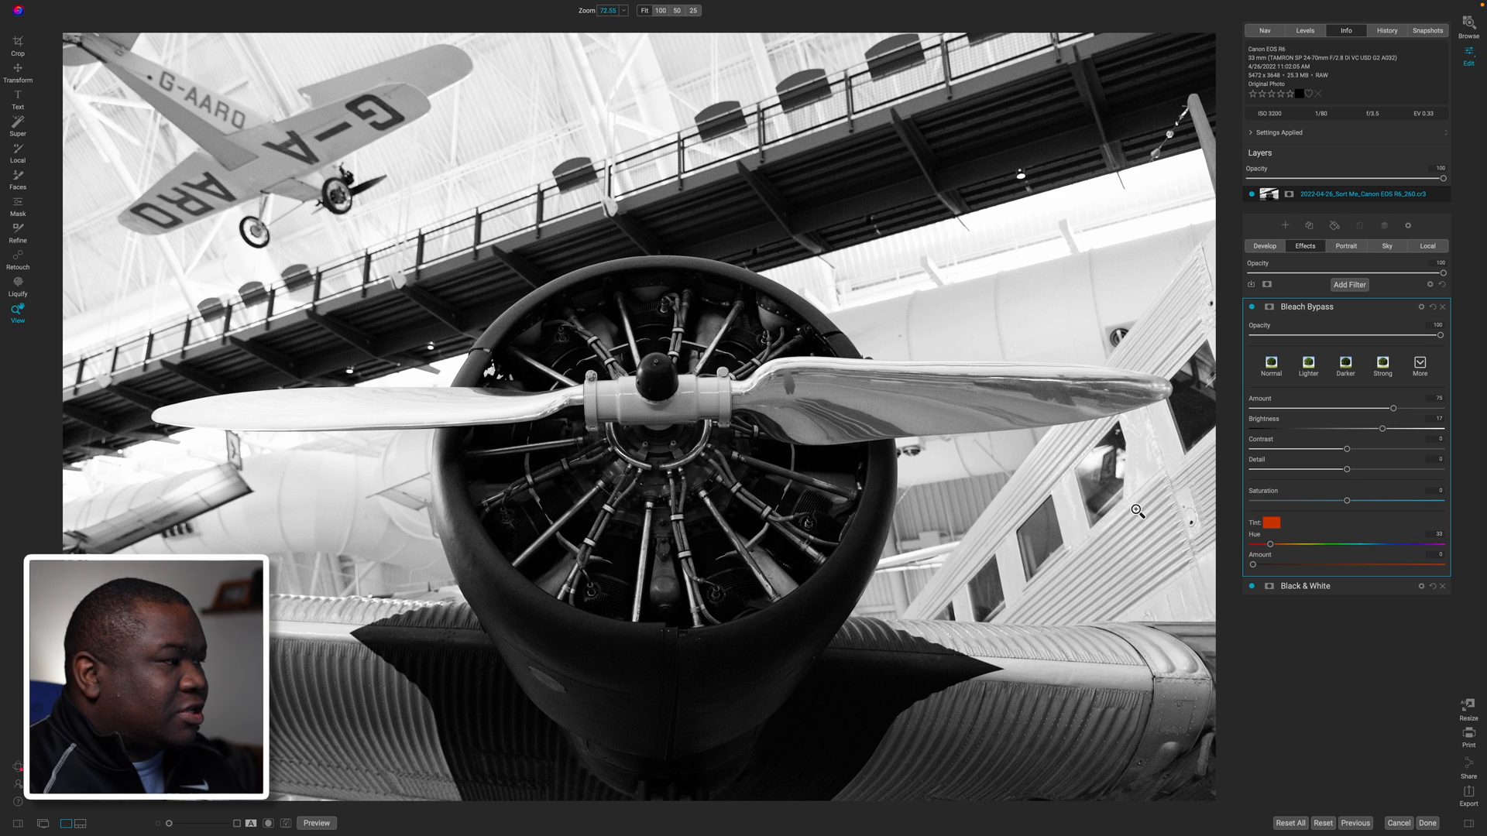
mouse_move(1346, 451)
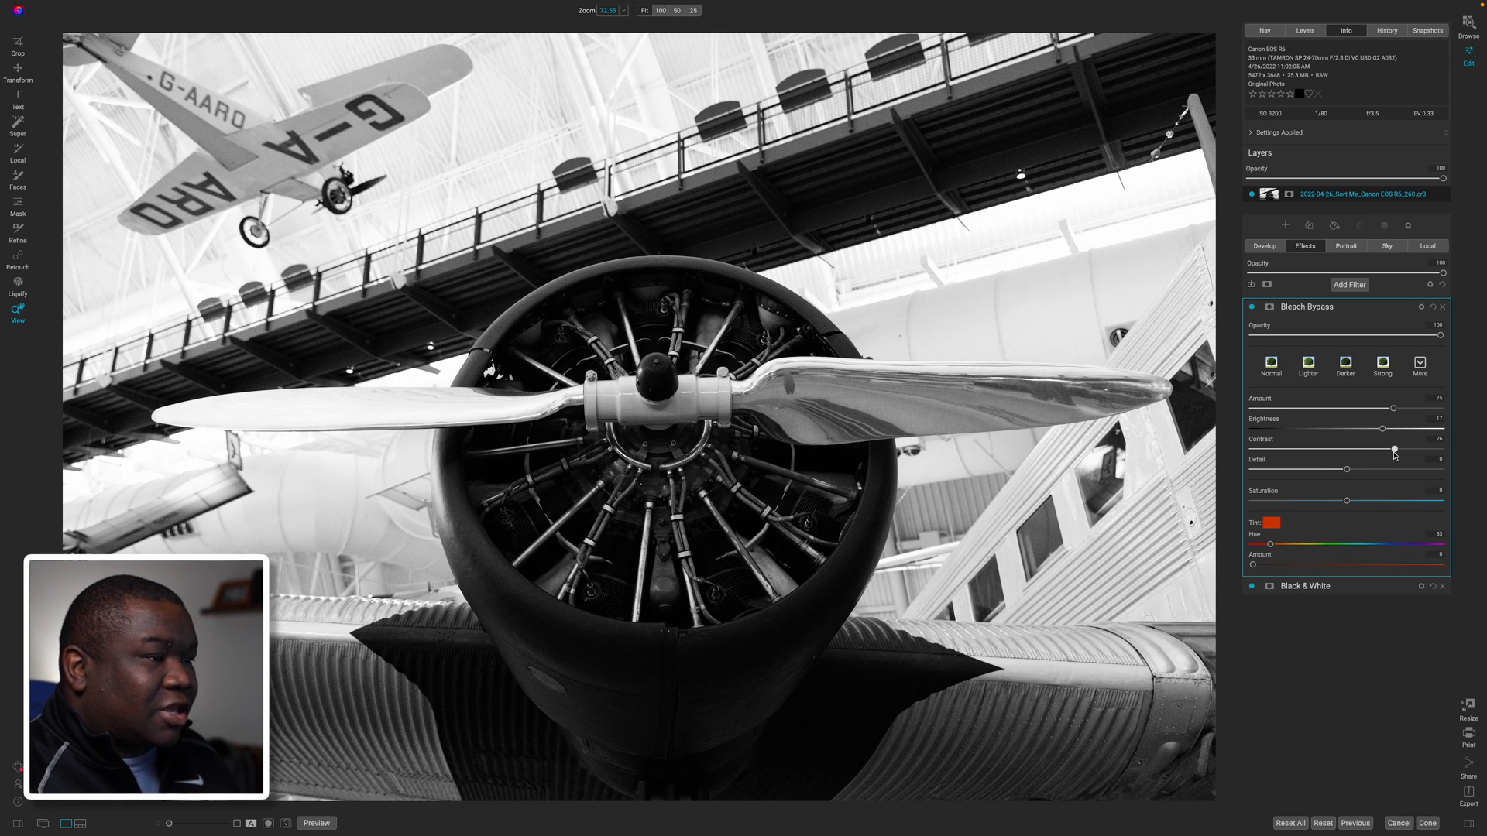
mouse_move(1394, 452)
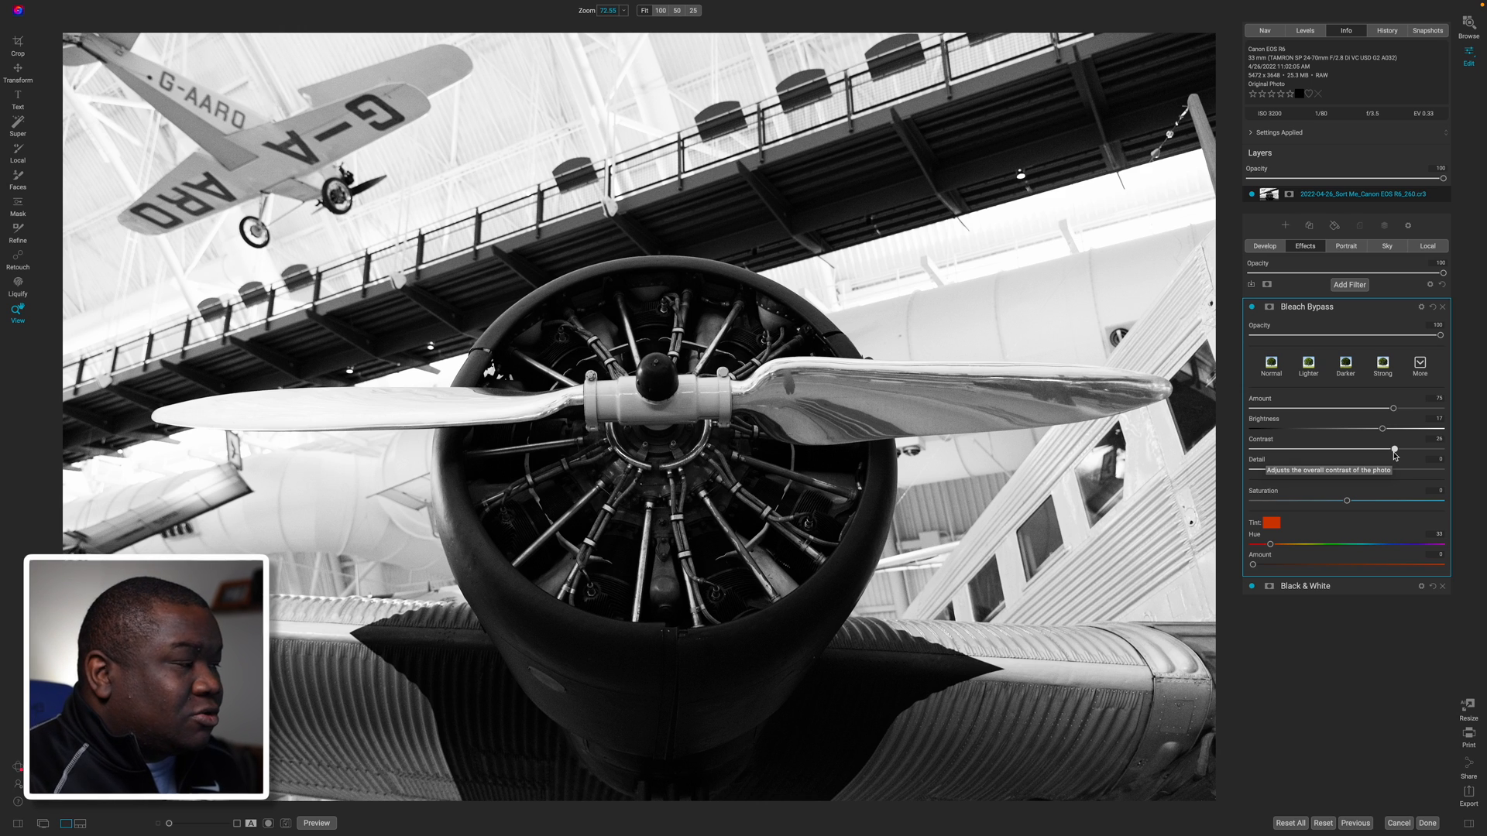
mouse_move(1384, 482)
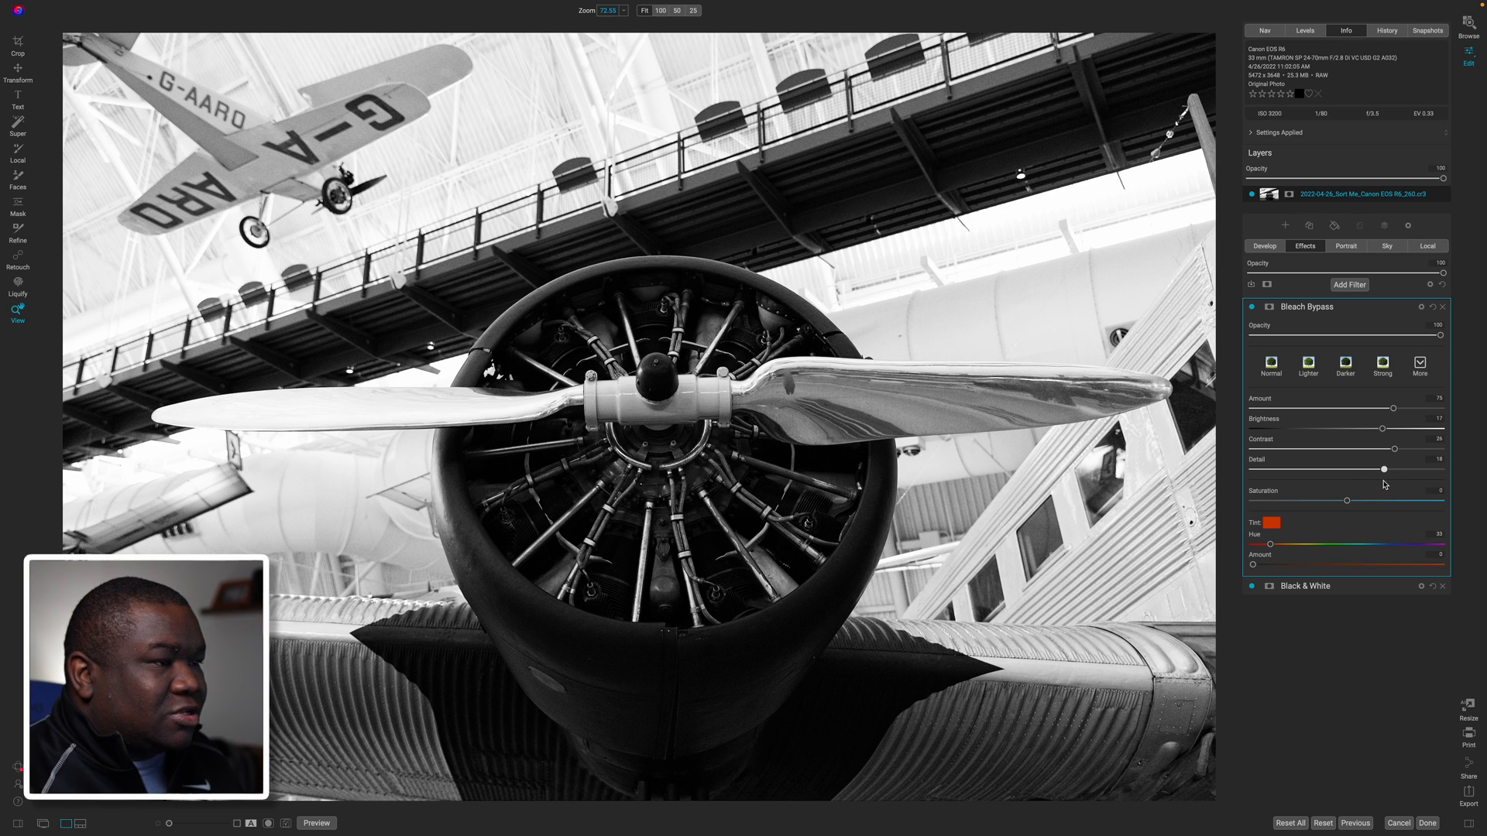
mouse_move(1311, 545)
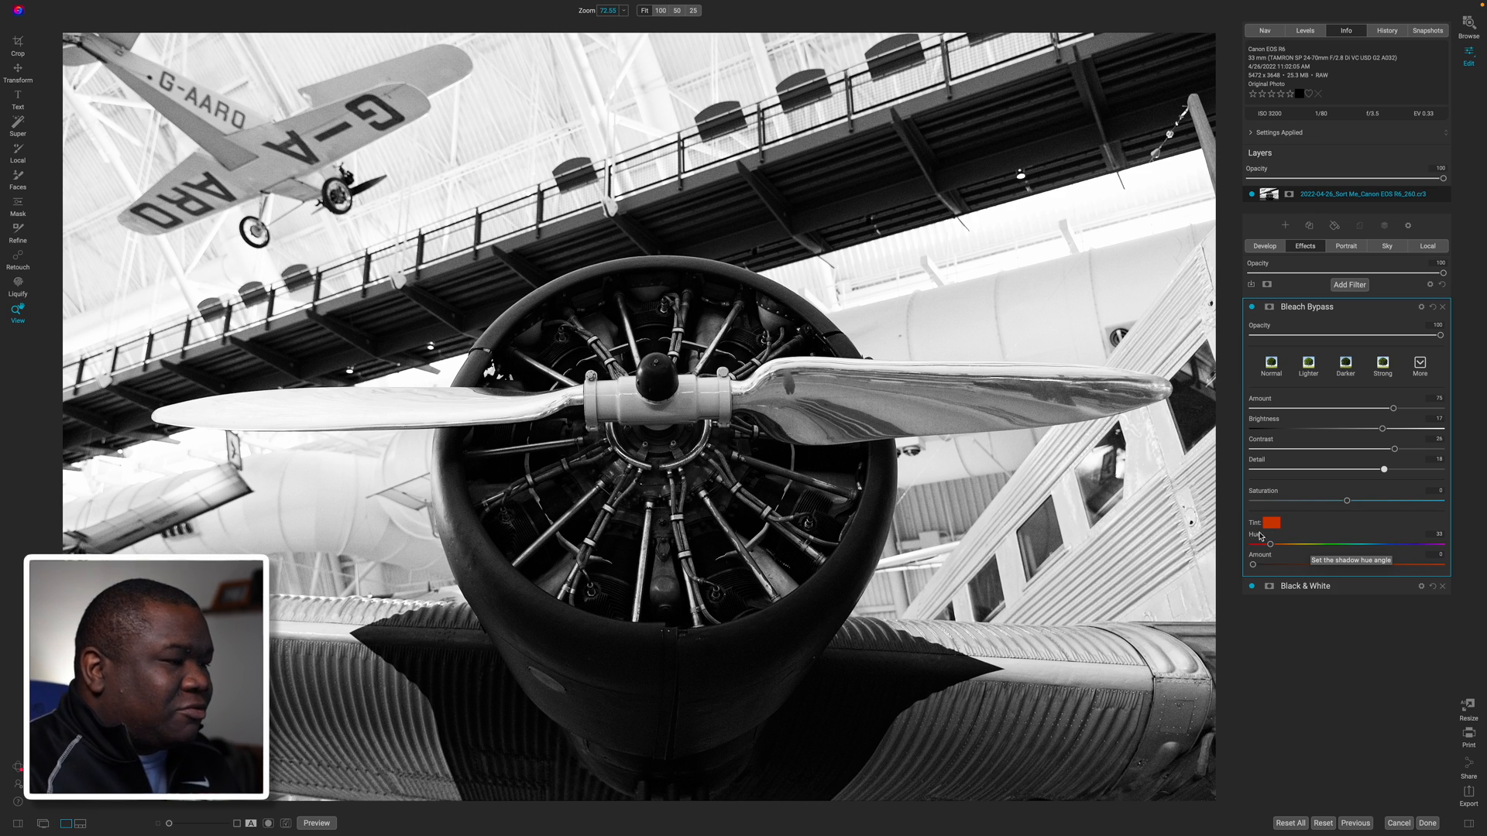
mouse_move(1358, 471)
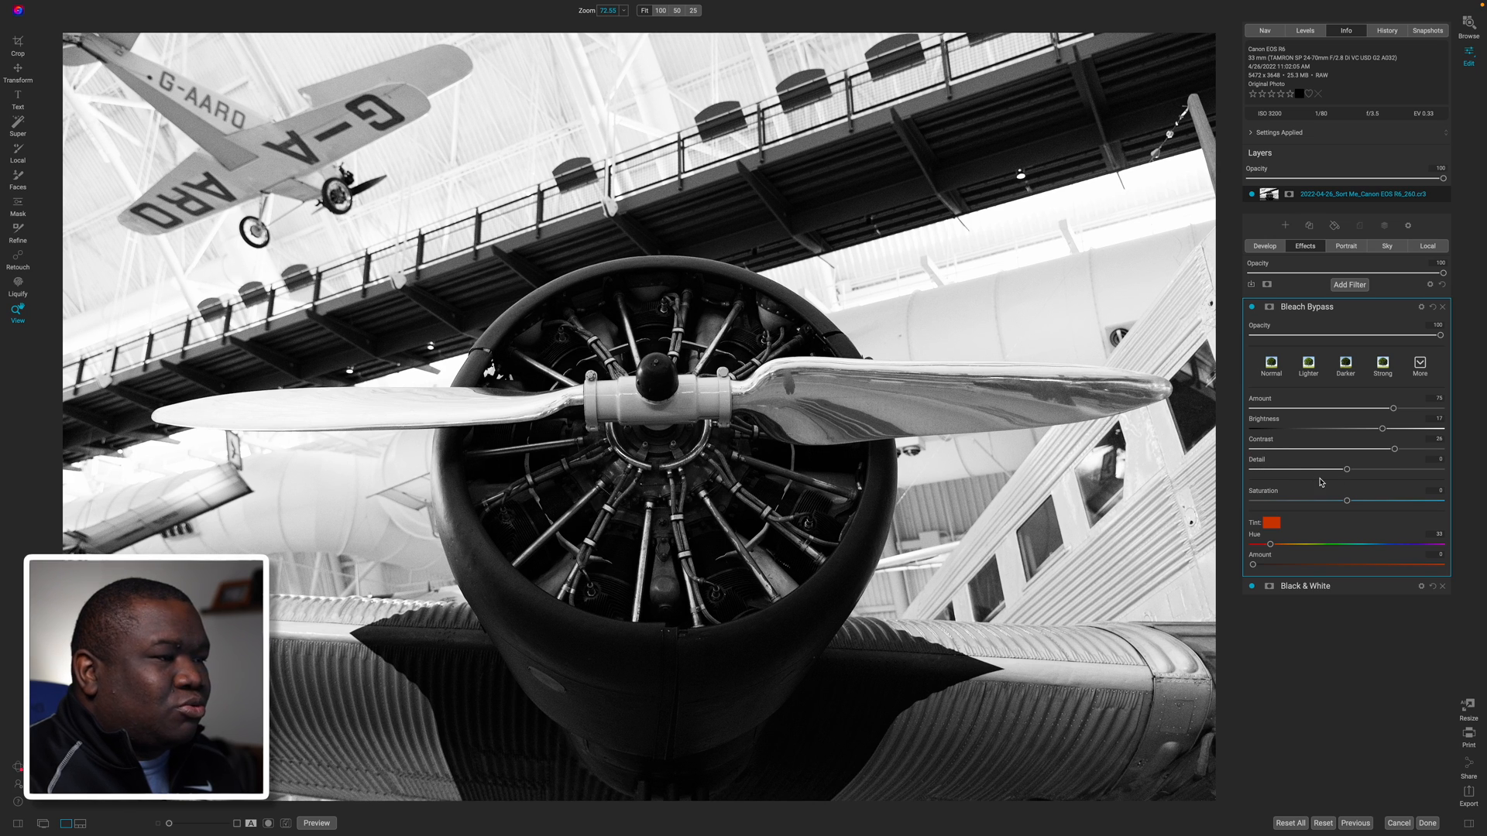
mouse_move(1332, 539)
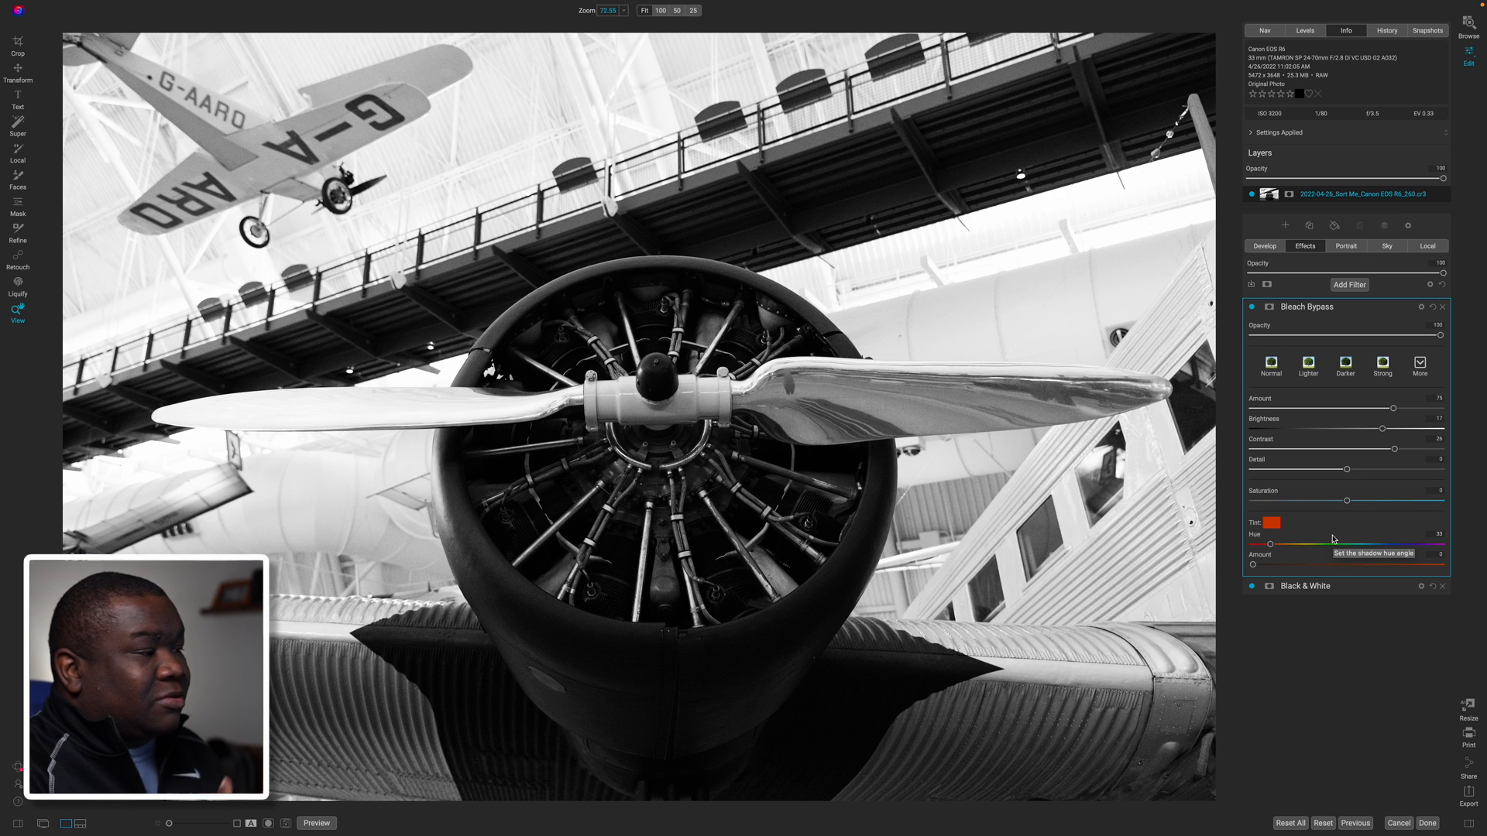
Try the lighter Bleach Bypass variant and toggle the filter off and on to compare
left_click(1308, 368)
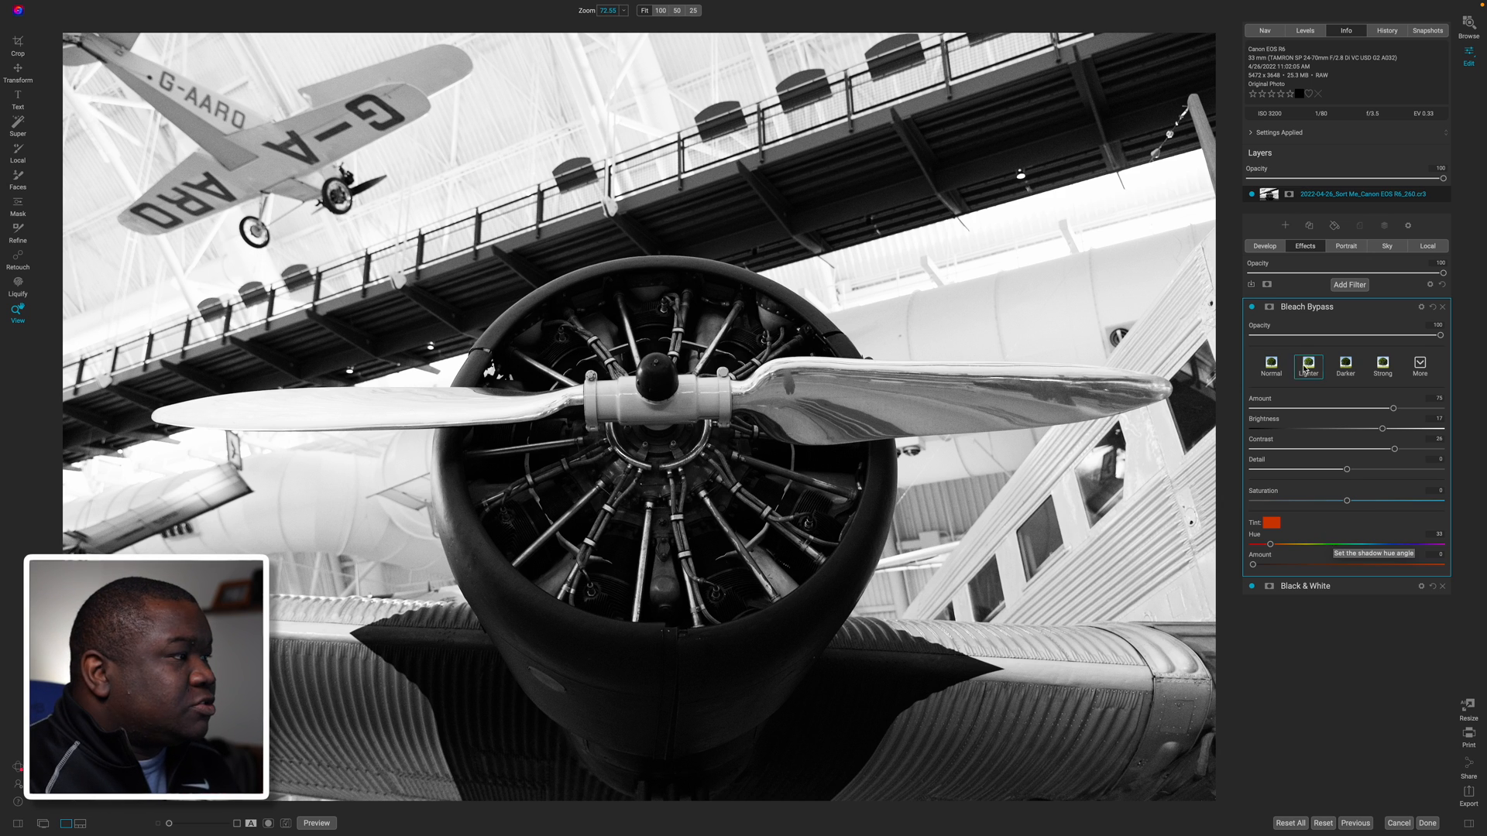
left_click(1253, 306)
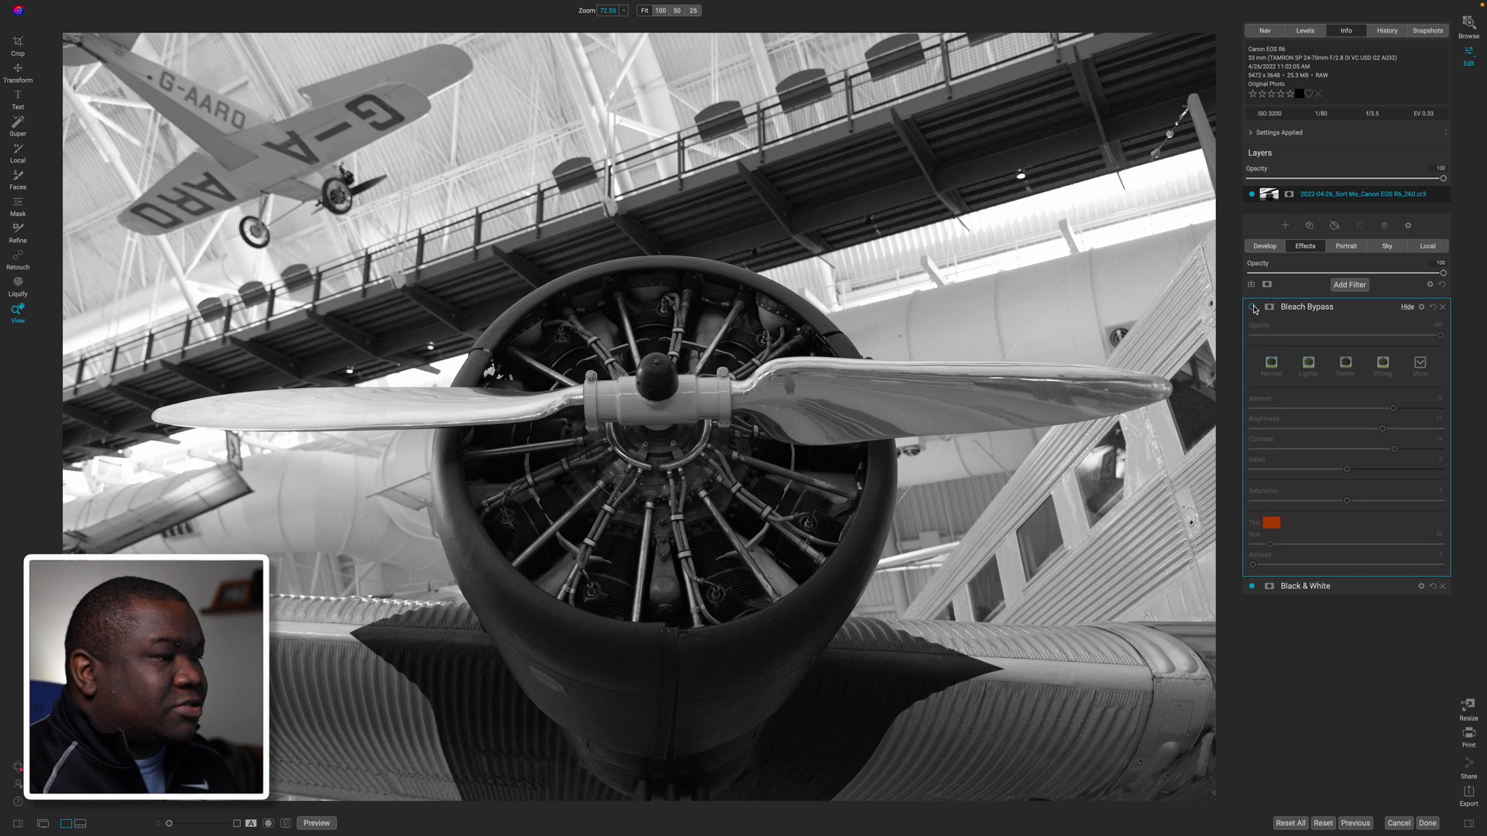
left_click(1254, 307)
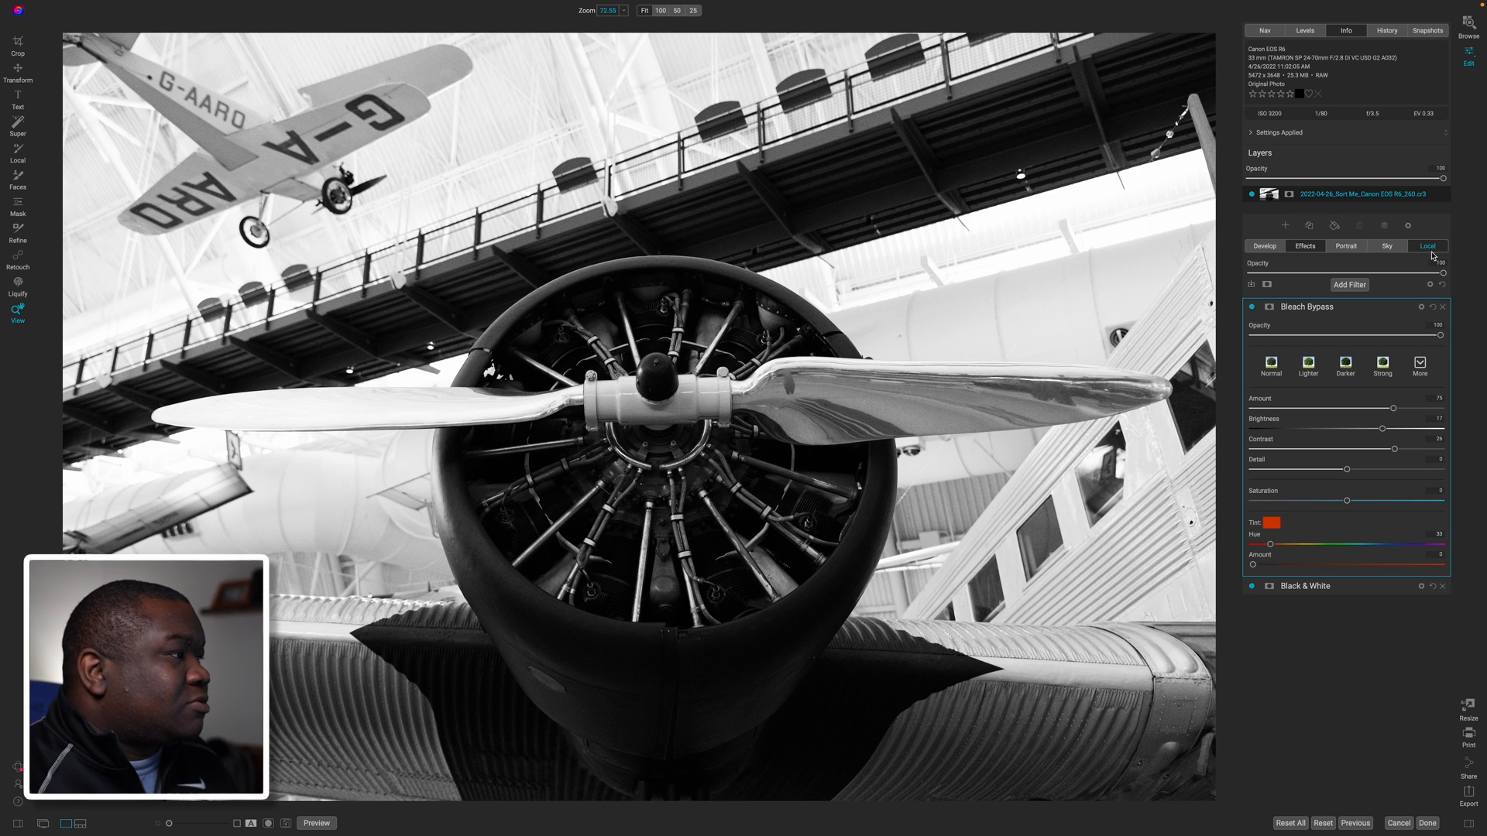
Create a local adjustment with lowered exposure shaped by the Vignette mask preset
left_click(1427, 246)
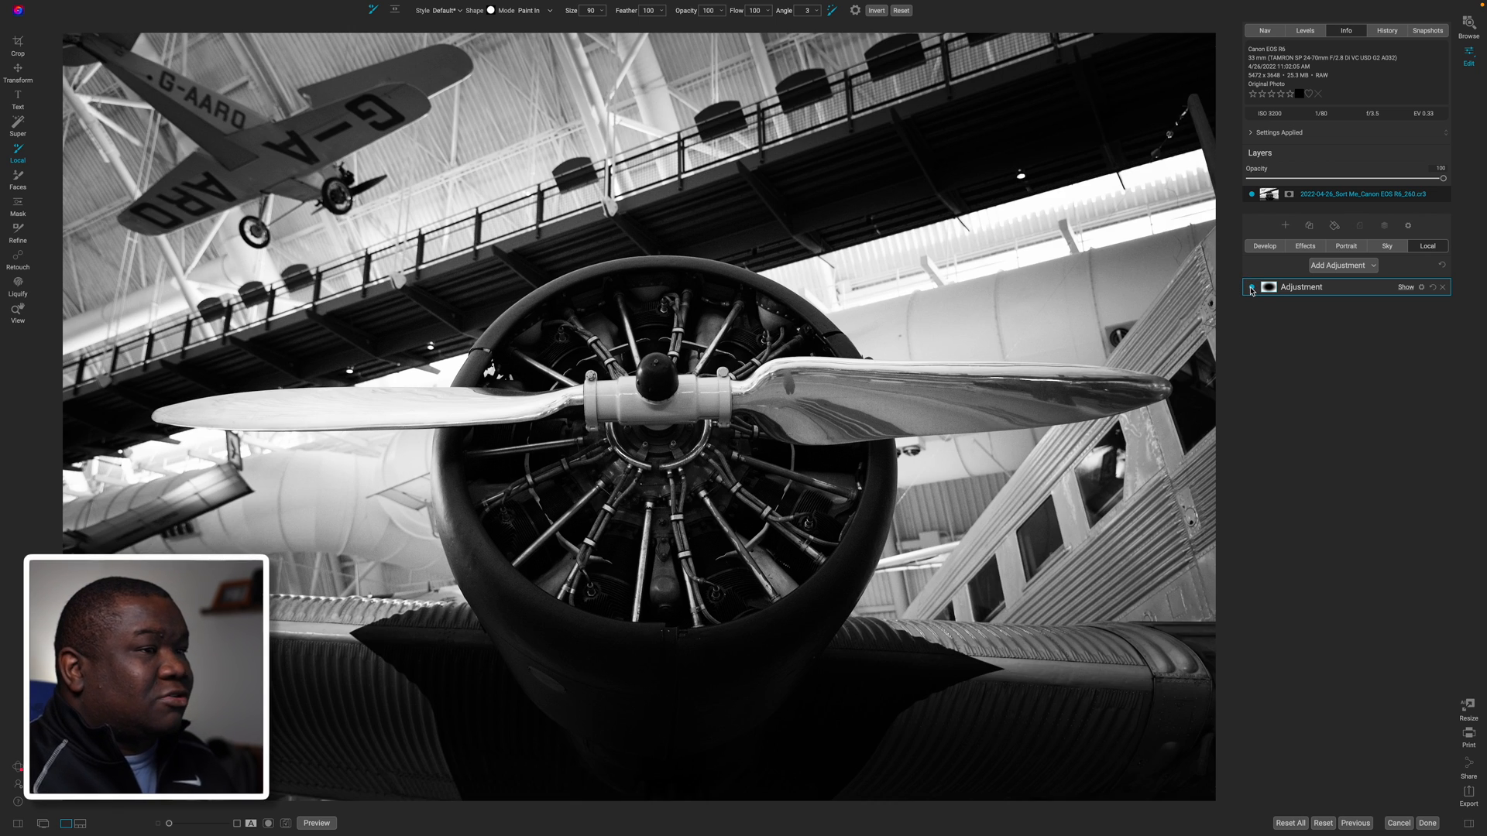
left_click(1252, 288)
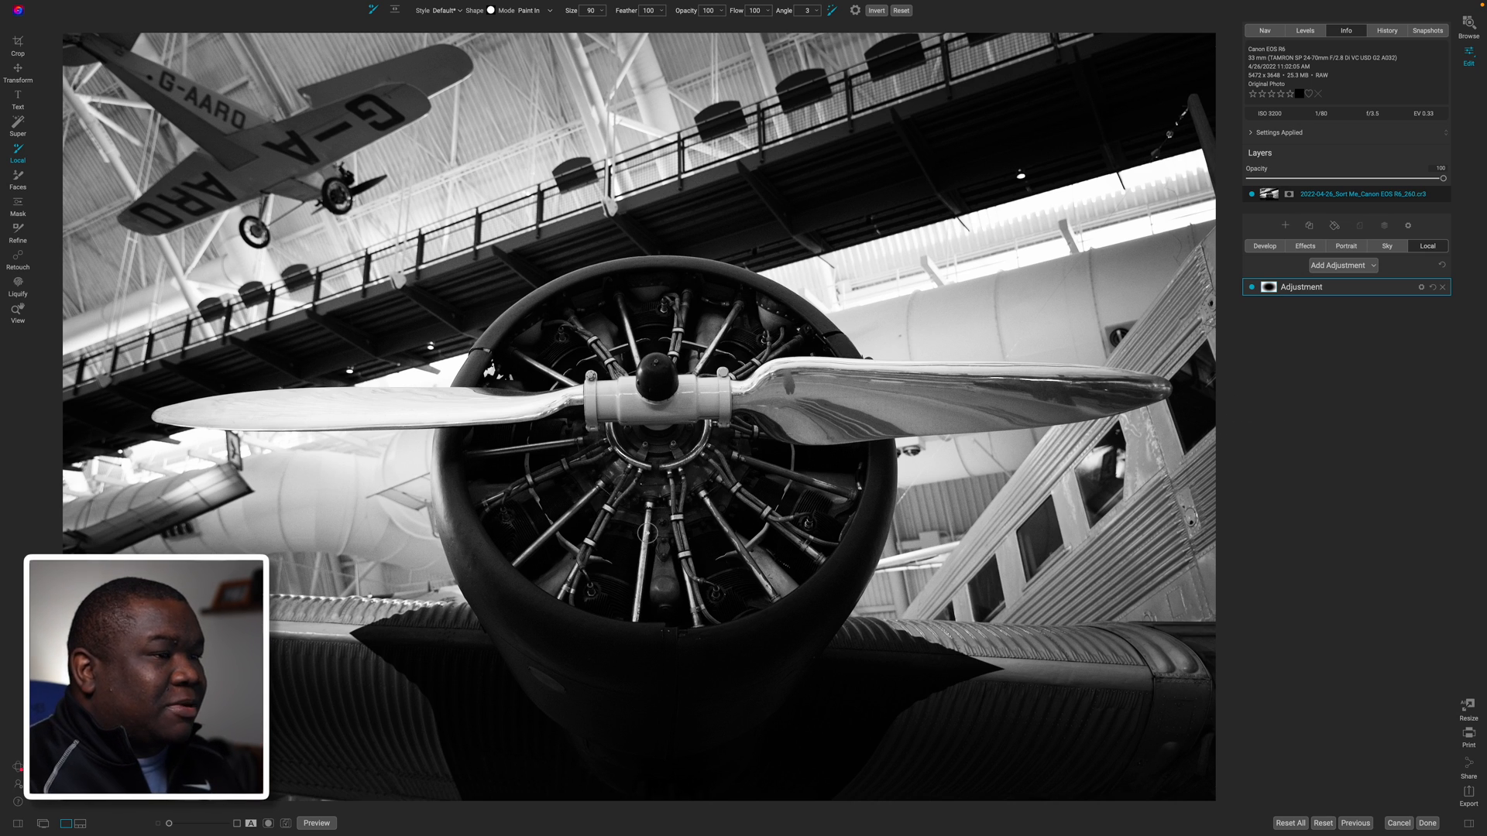
mouse_move(1274, 292)
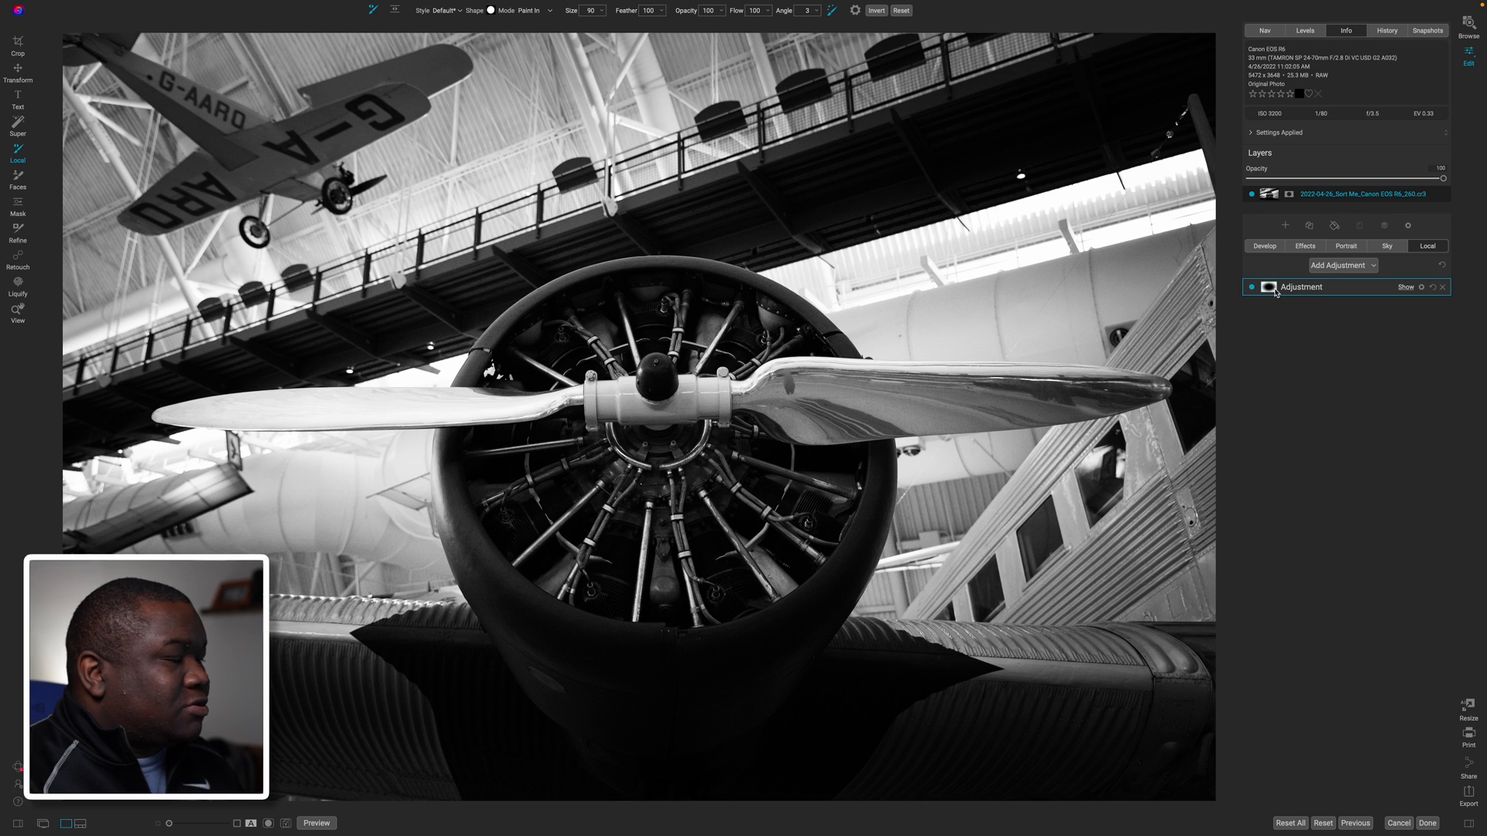
left_click(1302, 287)
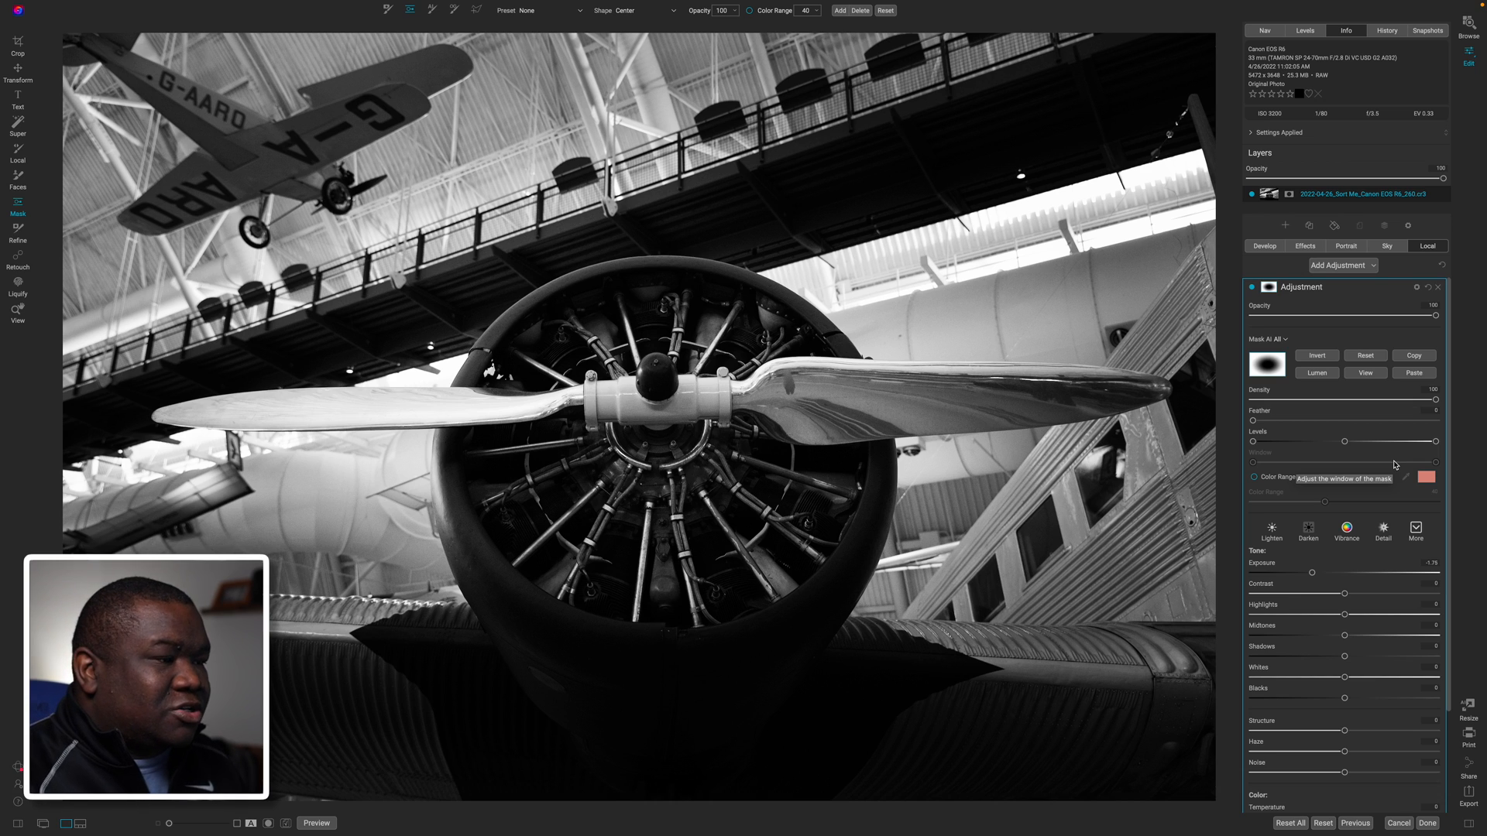
left_click(644, 421)
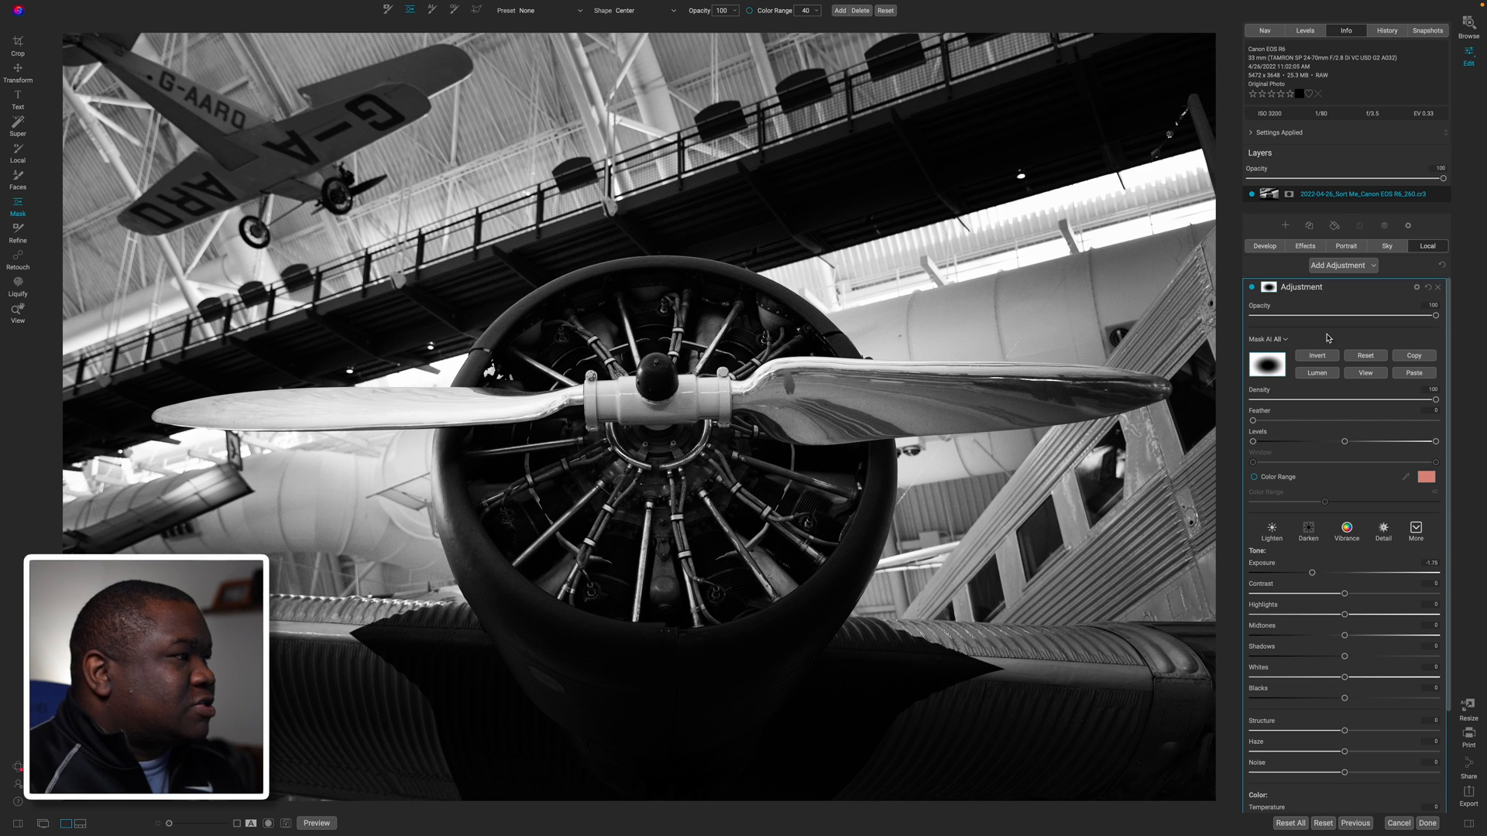
left_click(1305, 246)
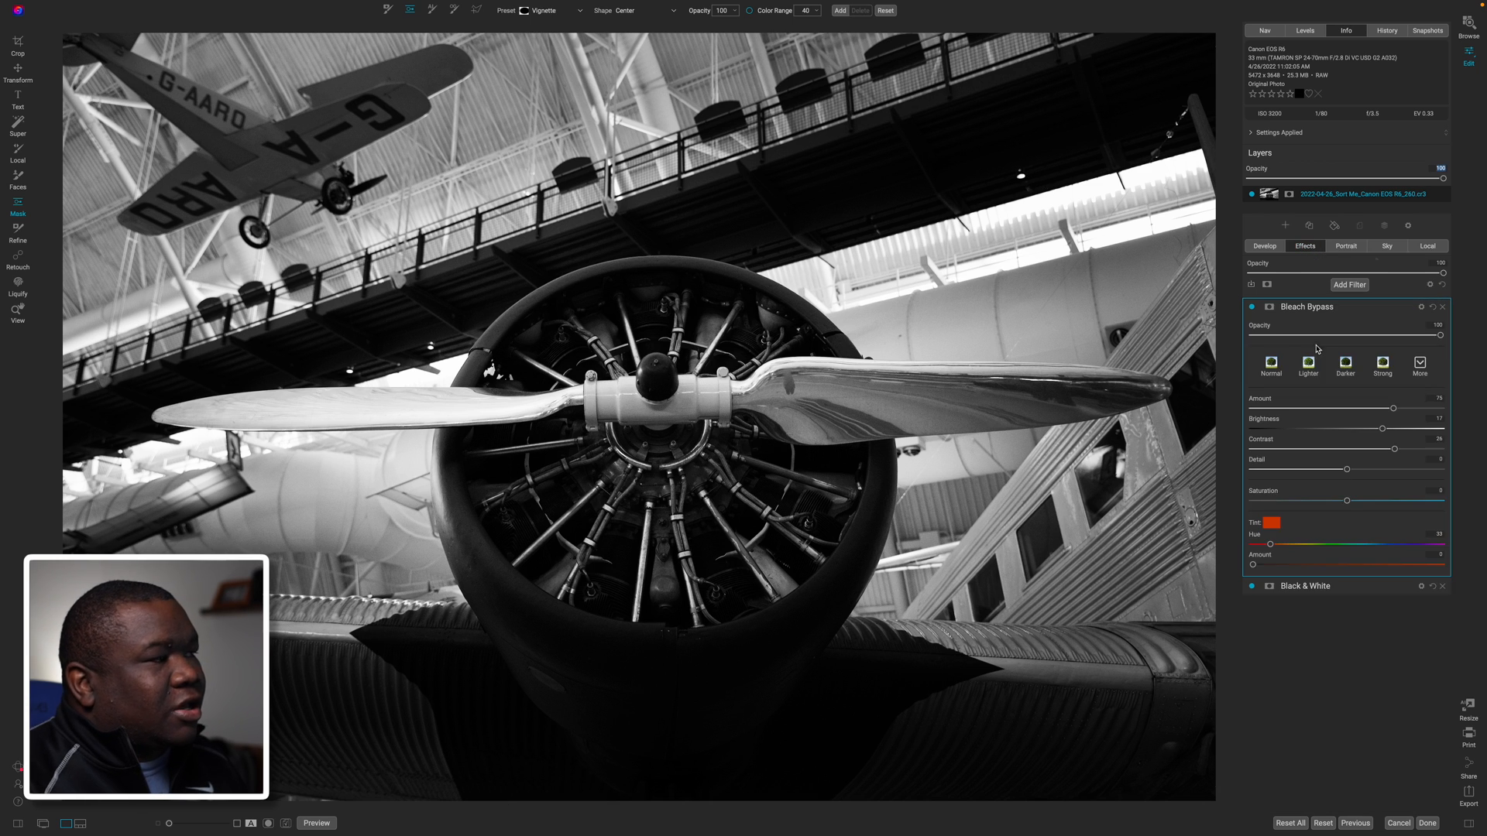
Add a Tone Enhancer filter with raised detail and attach a mask to it
left_click(1349, 285)
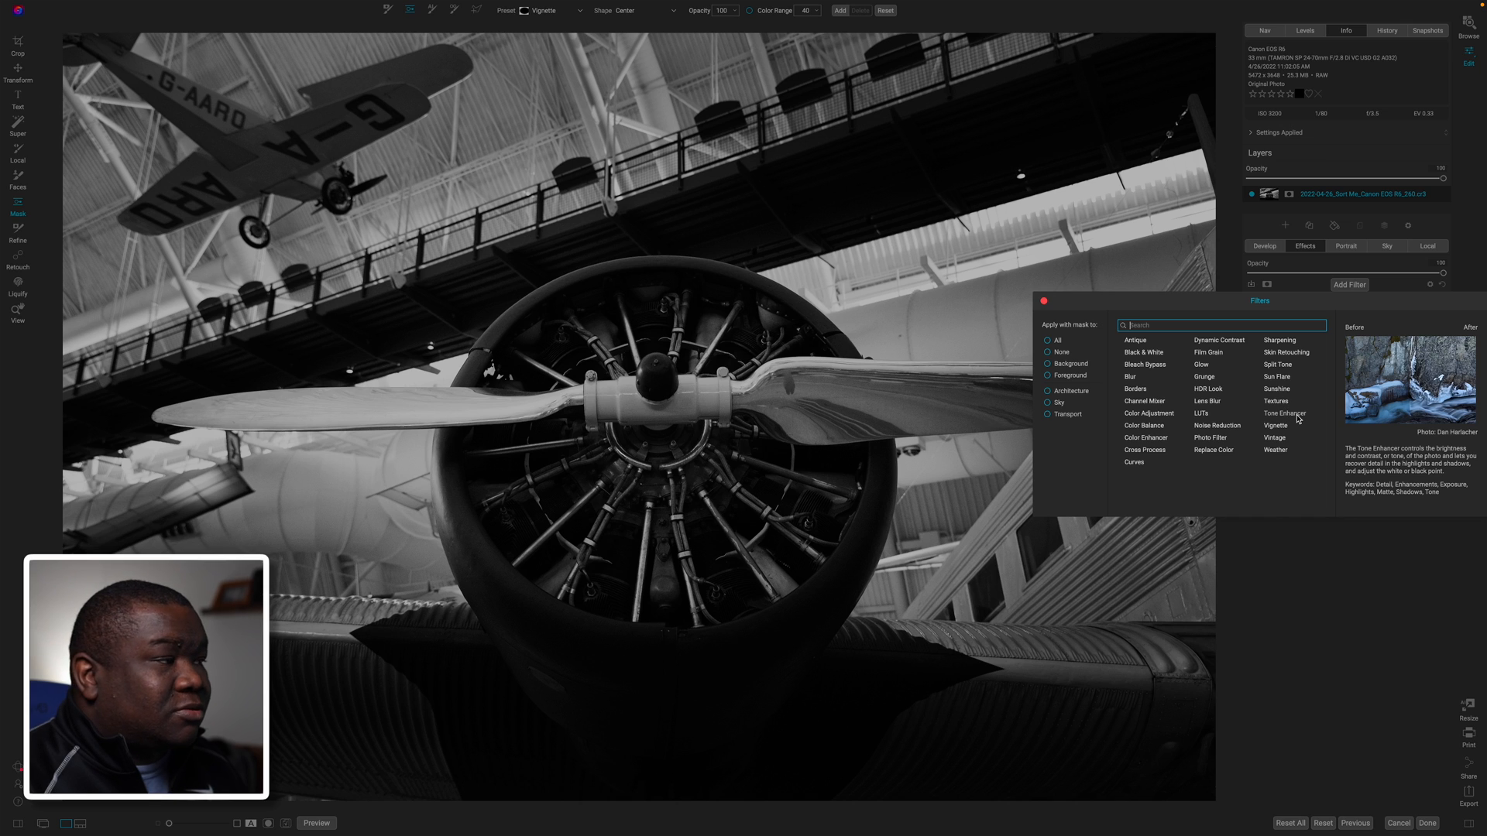
left_click(1284, 413)
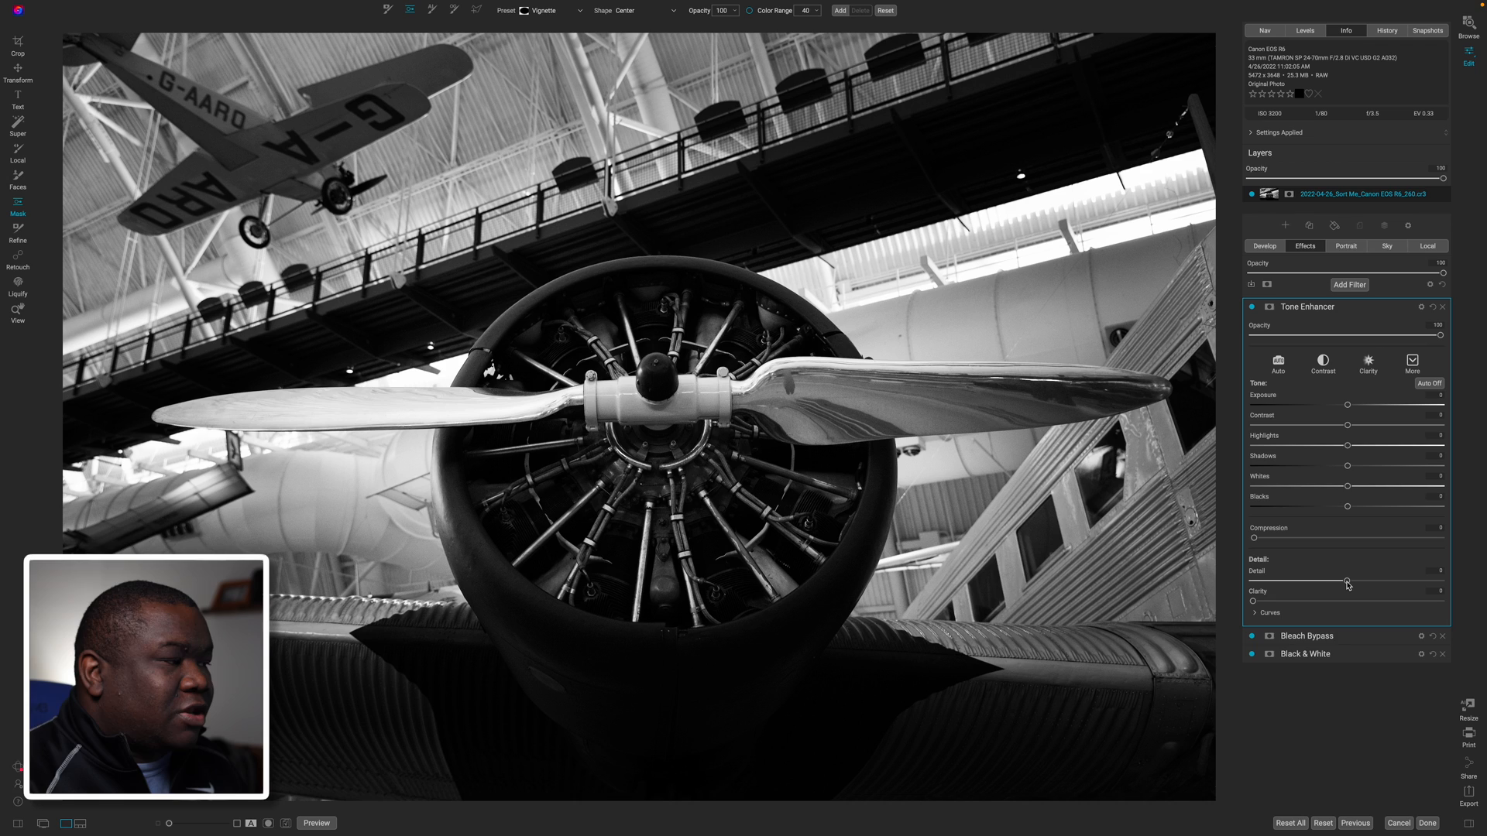
mouse_move(1346, 584)
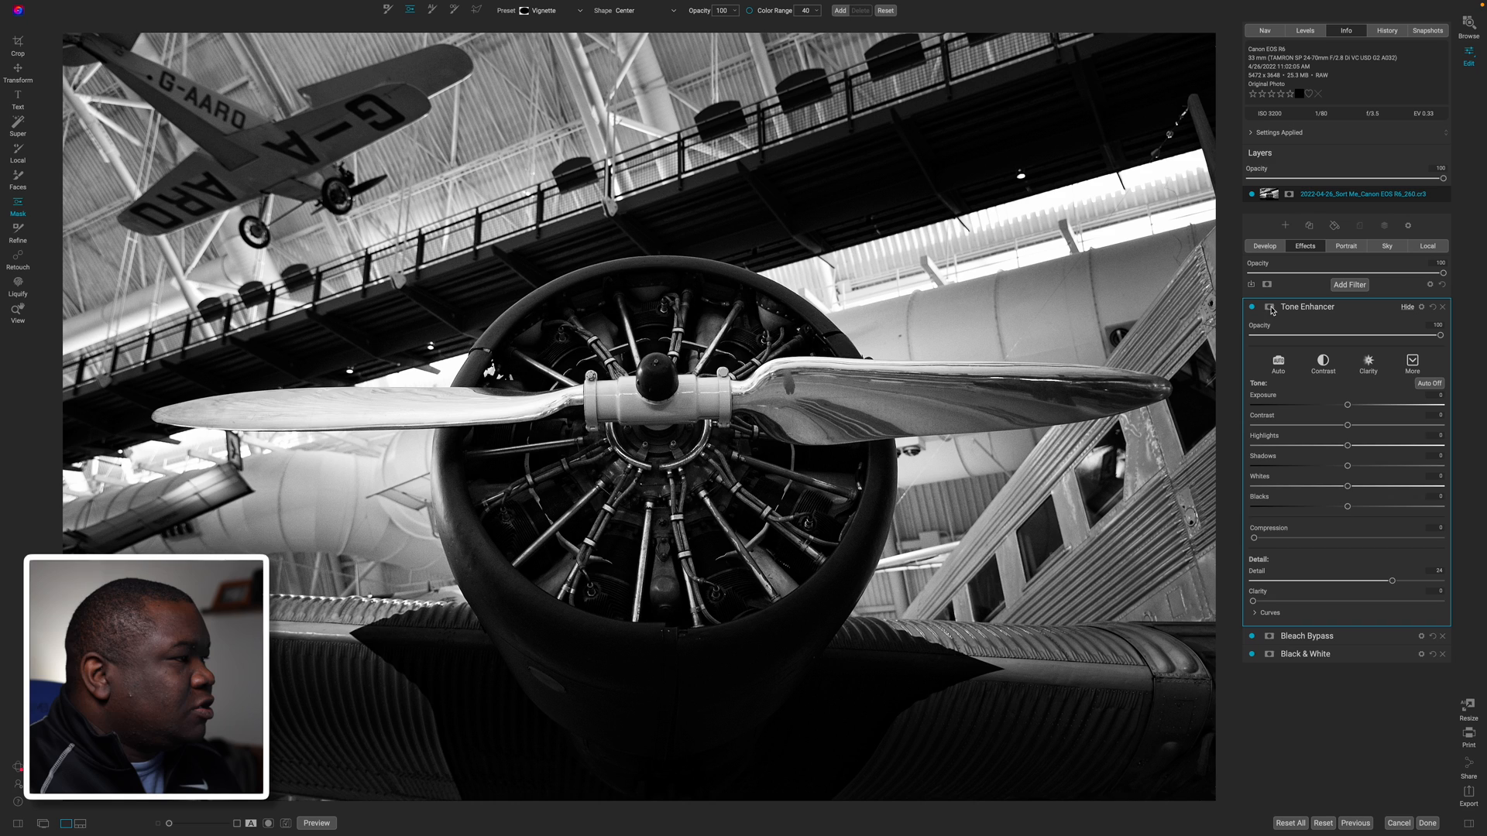
left_click(1265, 307)
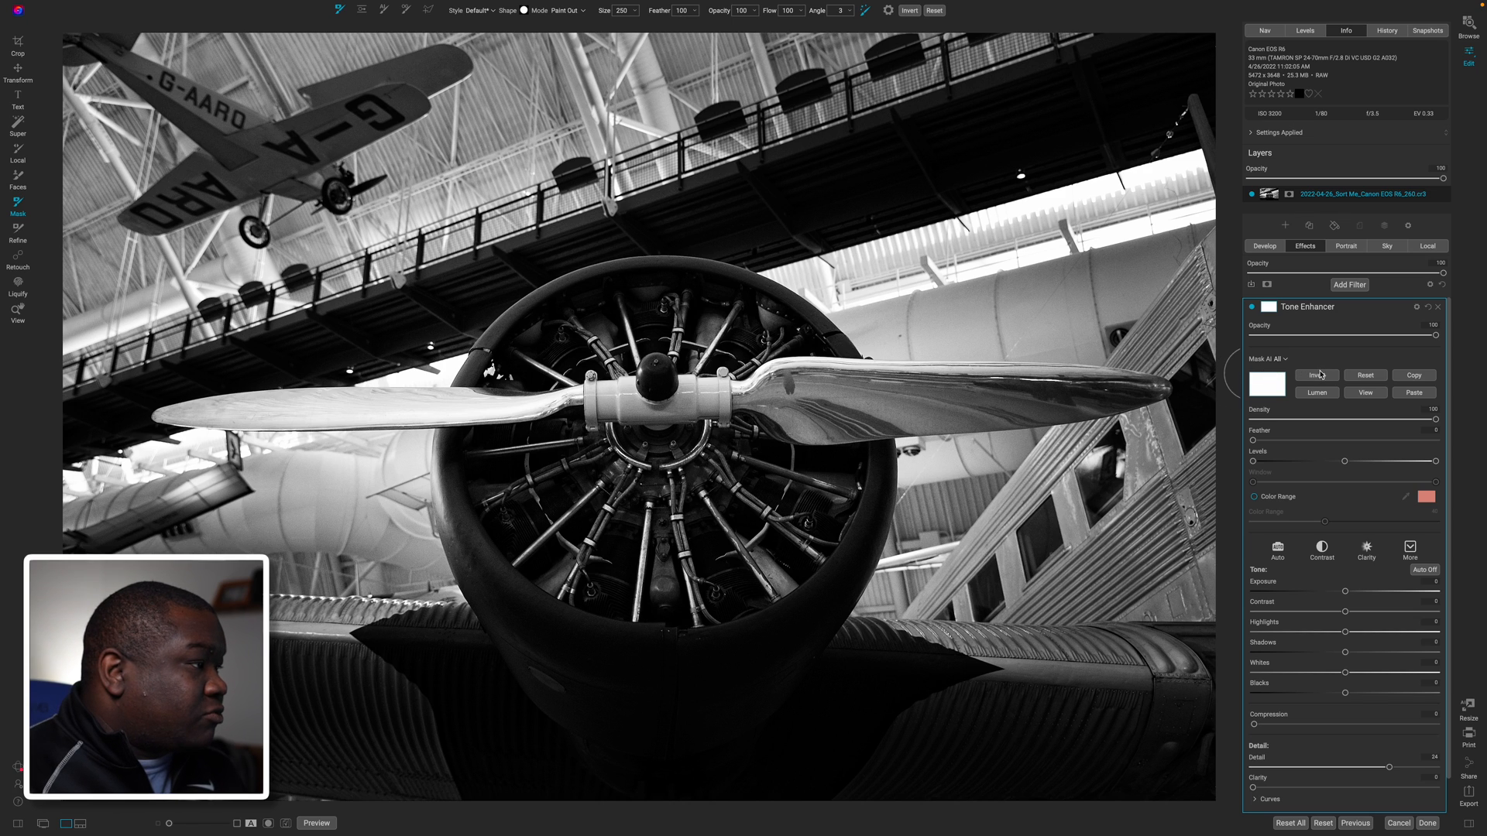
Invert the Tone Enhancer mask and paint the detail boost onto the engine cylinders
left_click(1316, 375)
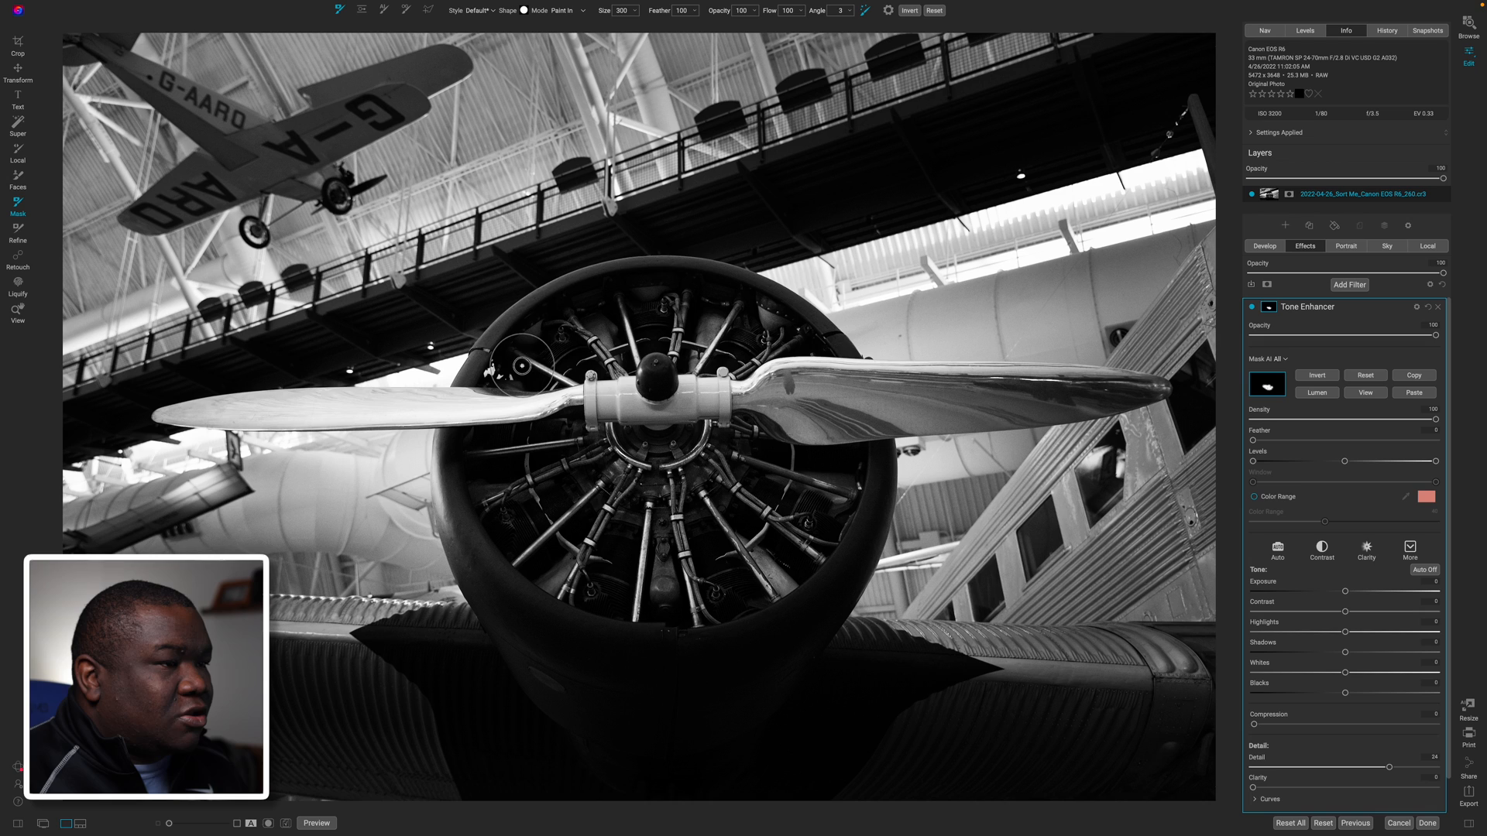
left_click(1253, 307)
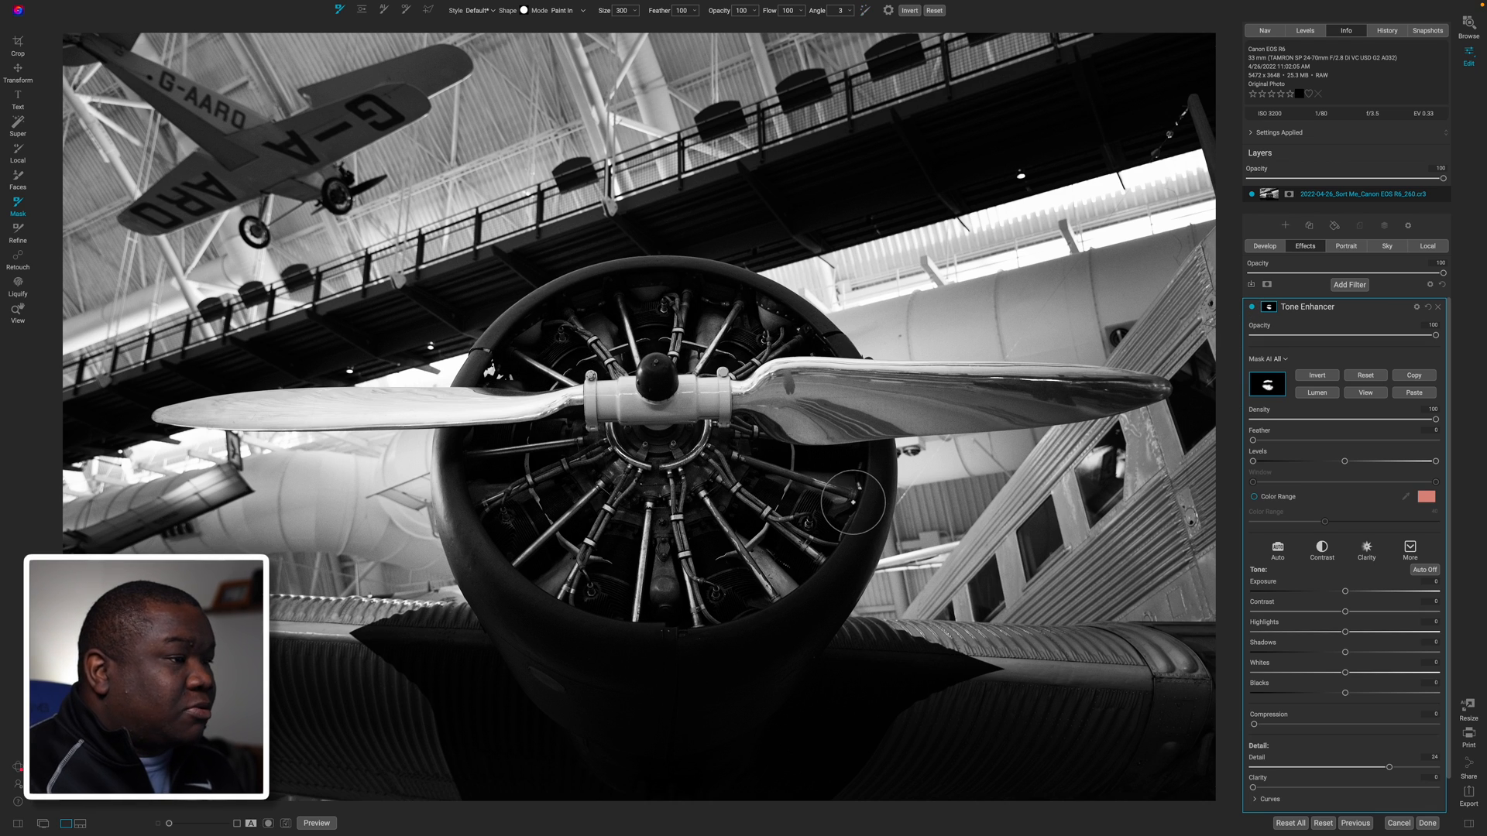
left_click(621, 11)
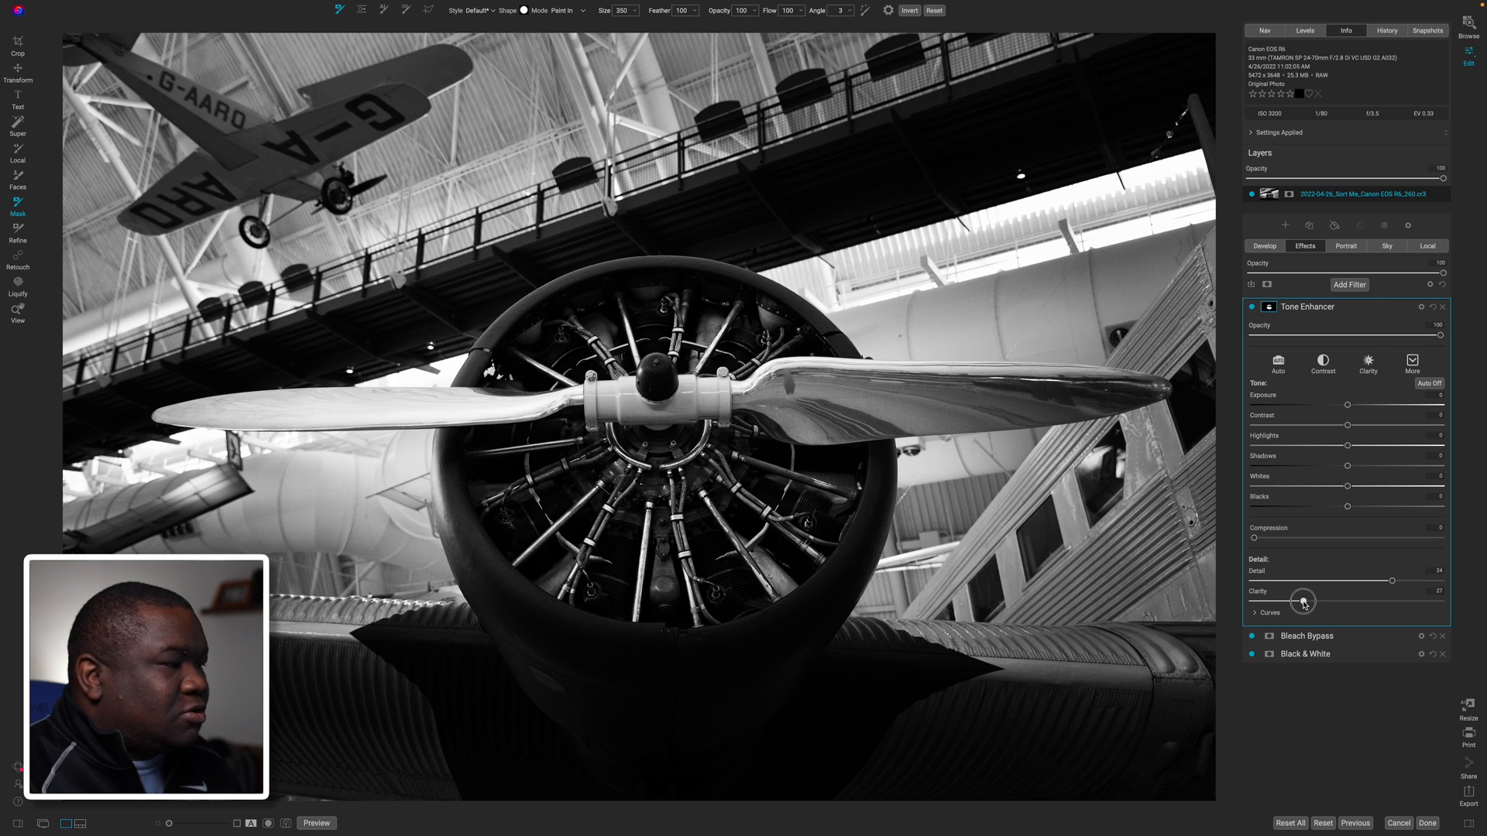
mouse_move(1305, 605)
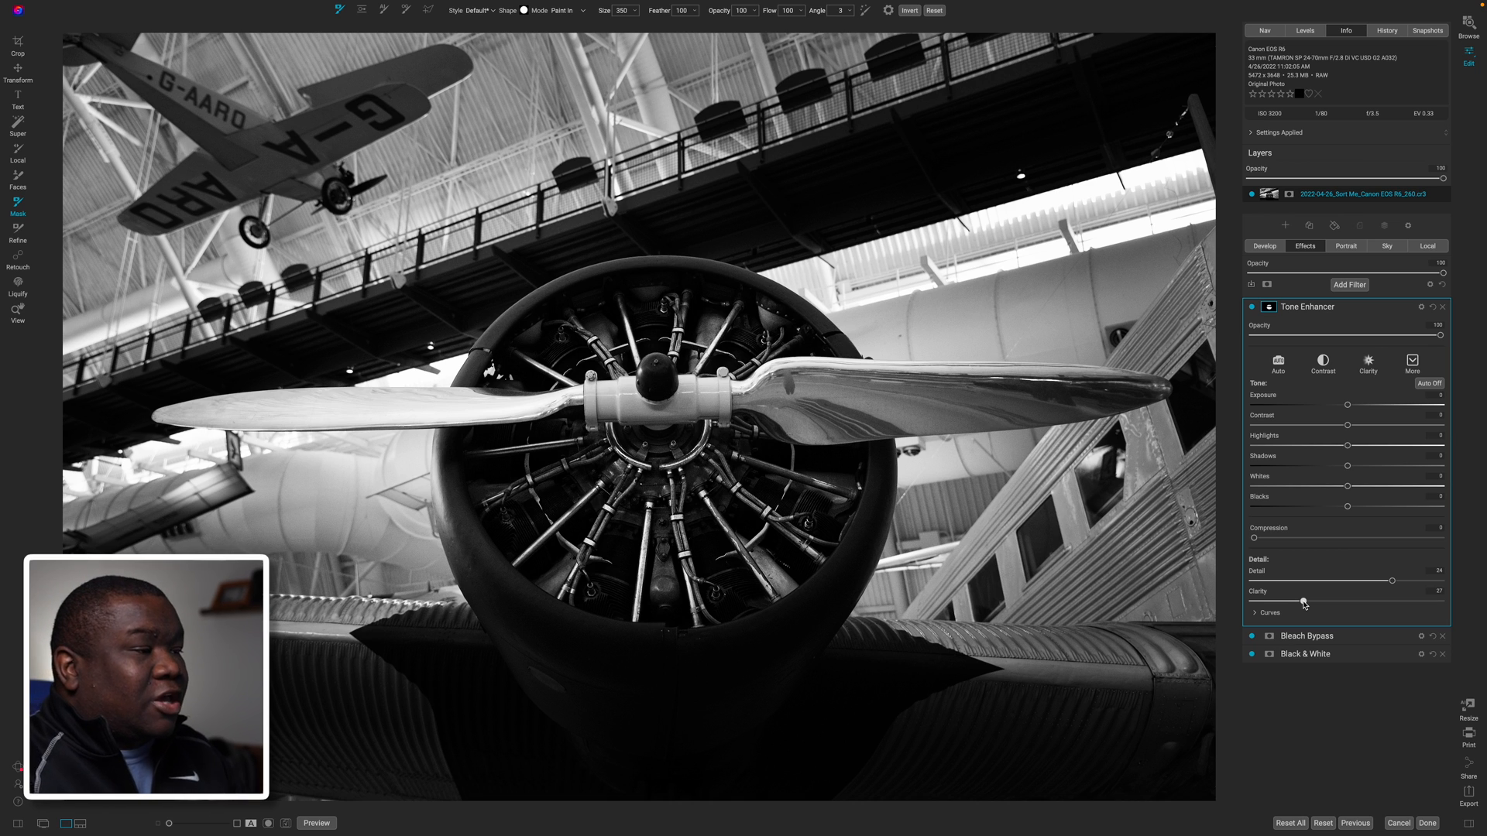
Show the original colour photo to compare against the edited monochrome version
left_click(316, 823)
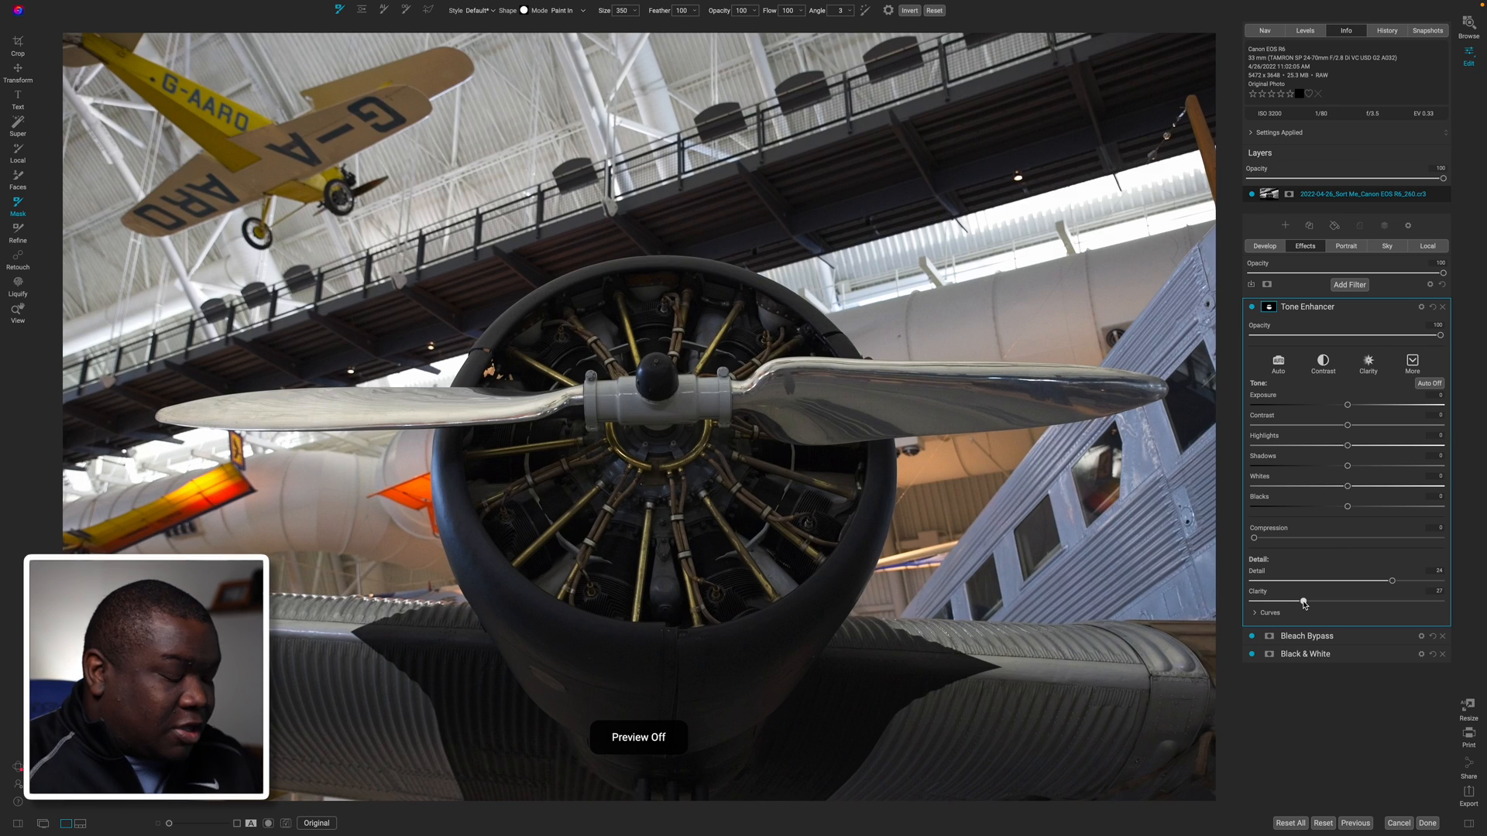